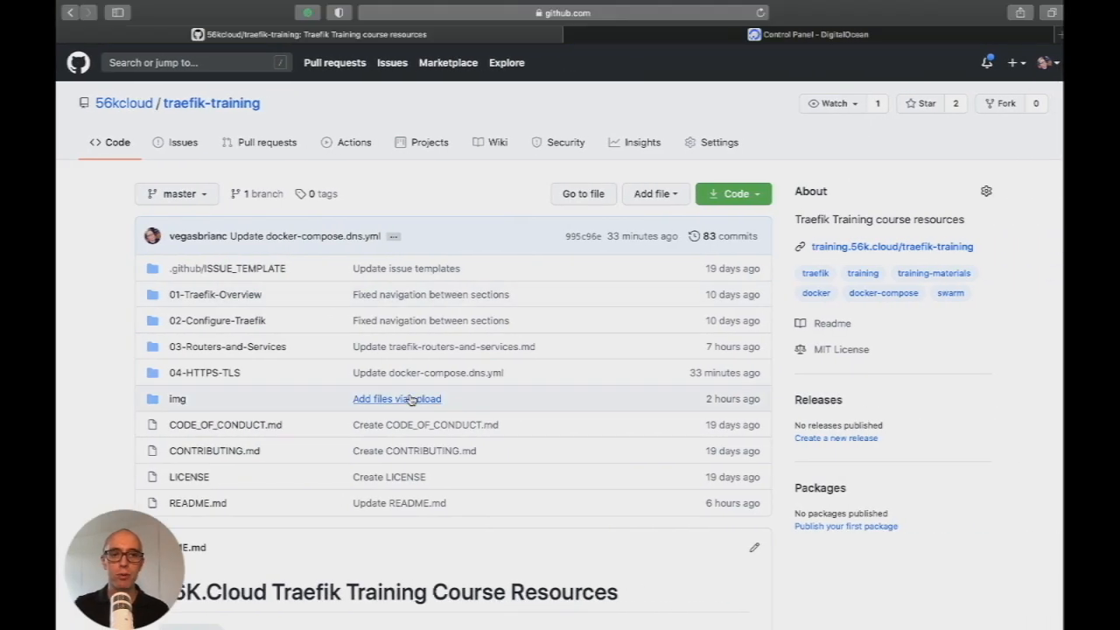
- Scroll the 56kcloud/traefik-training README to its four-section course outline
scroll(down, 3)
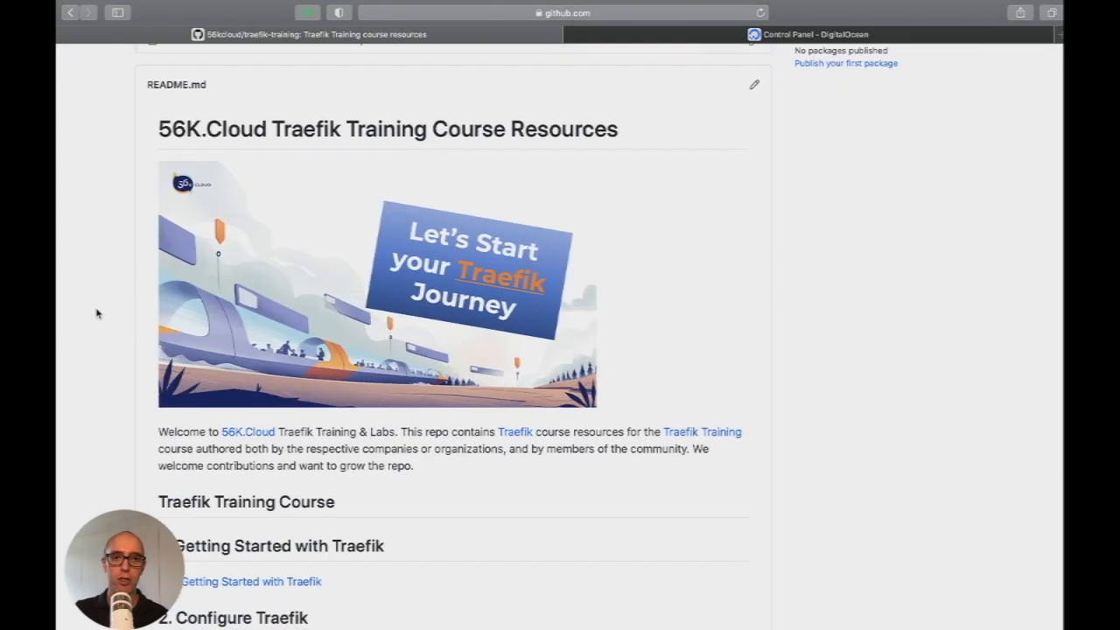
scroll(up, 3)
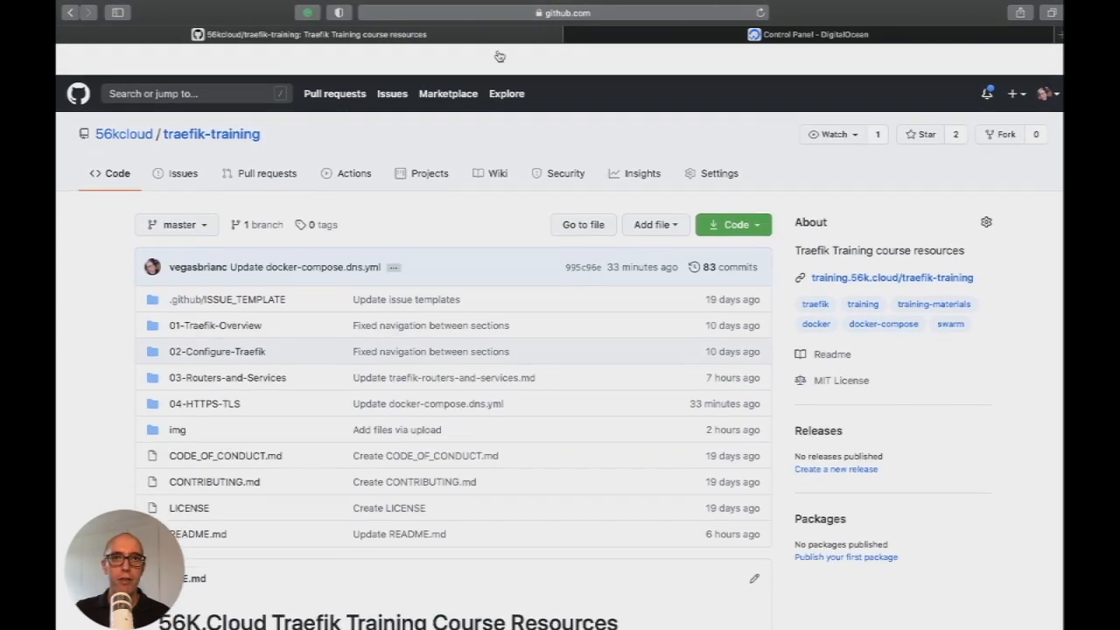
click(563, 13)
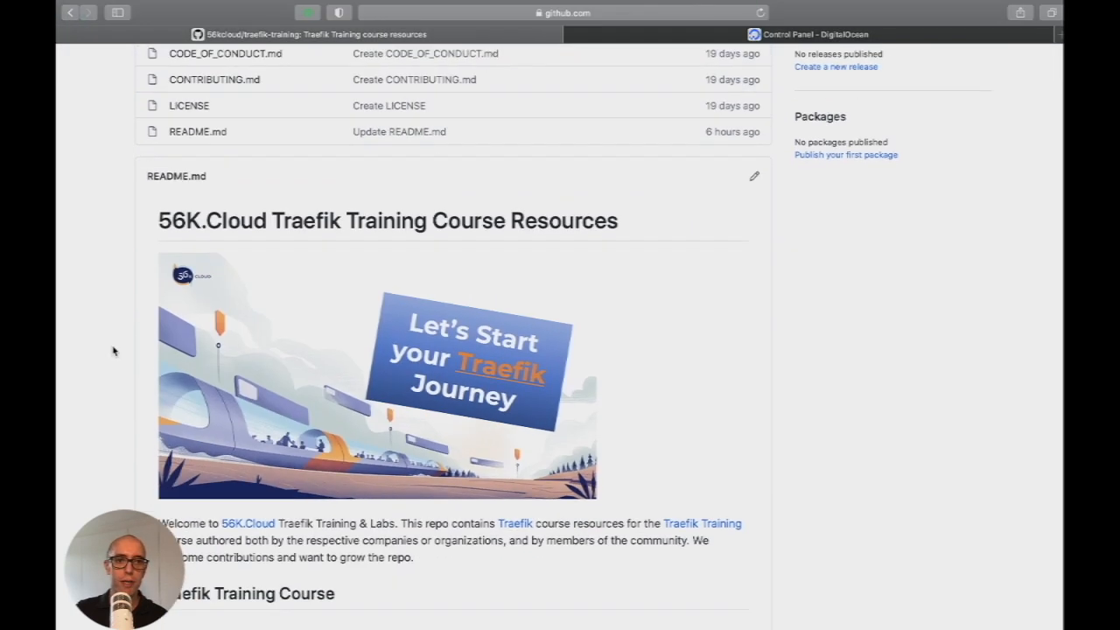
scroll(down, 3)
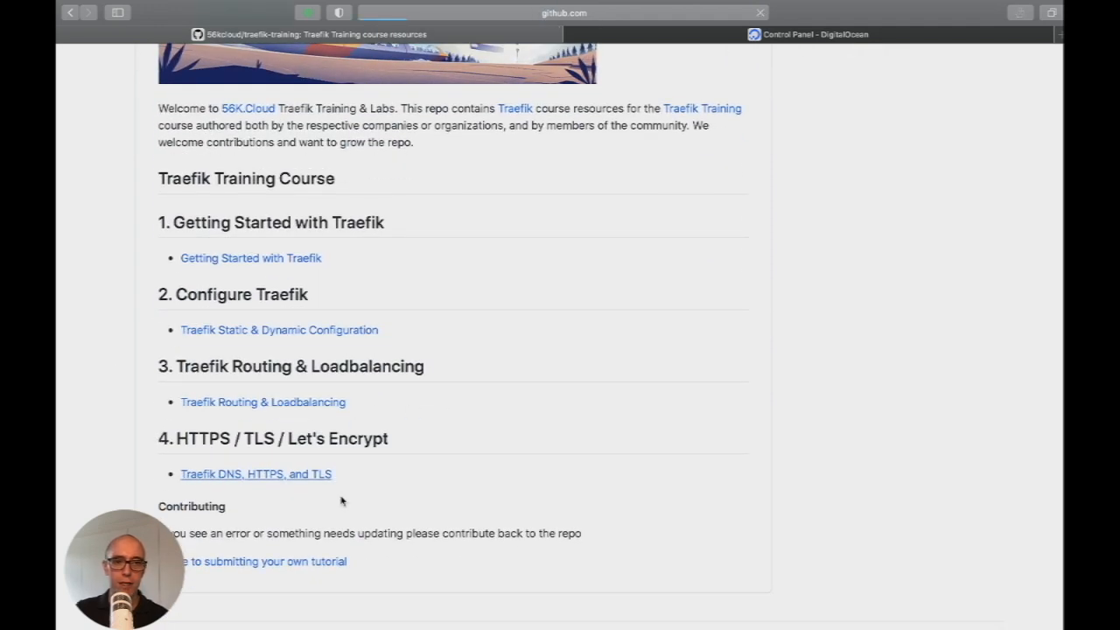
- Follow the 'Traefik DNS, HTTPS, and TLS' link and read down to section 3.1 on wildcard Let's Encrypt certificates
click(255, 472)
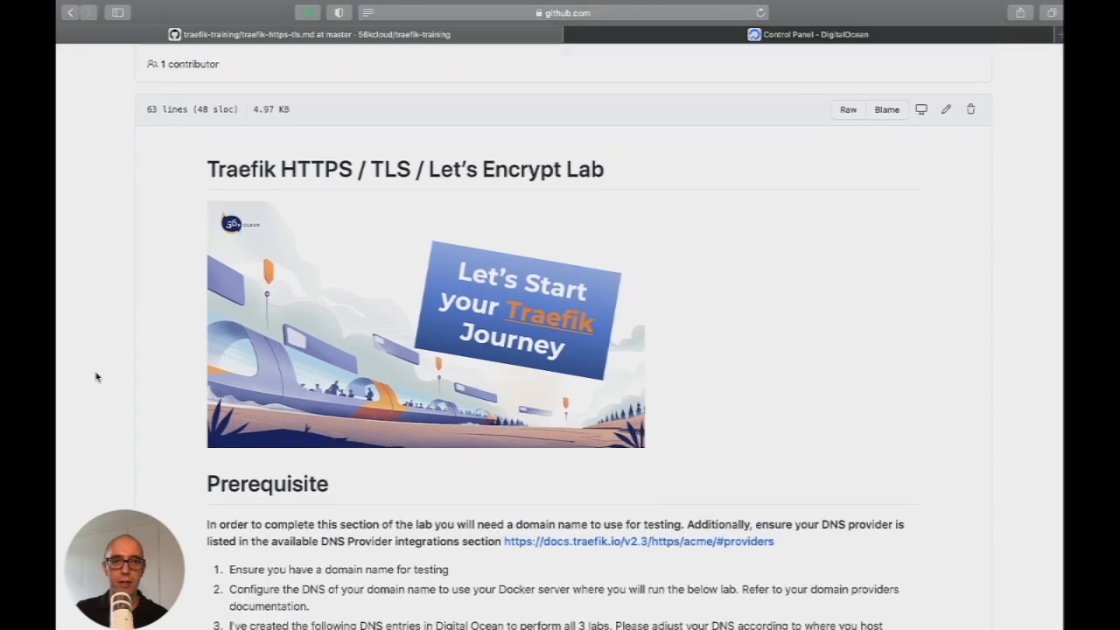
scroll(down, 3)
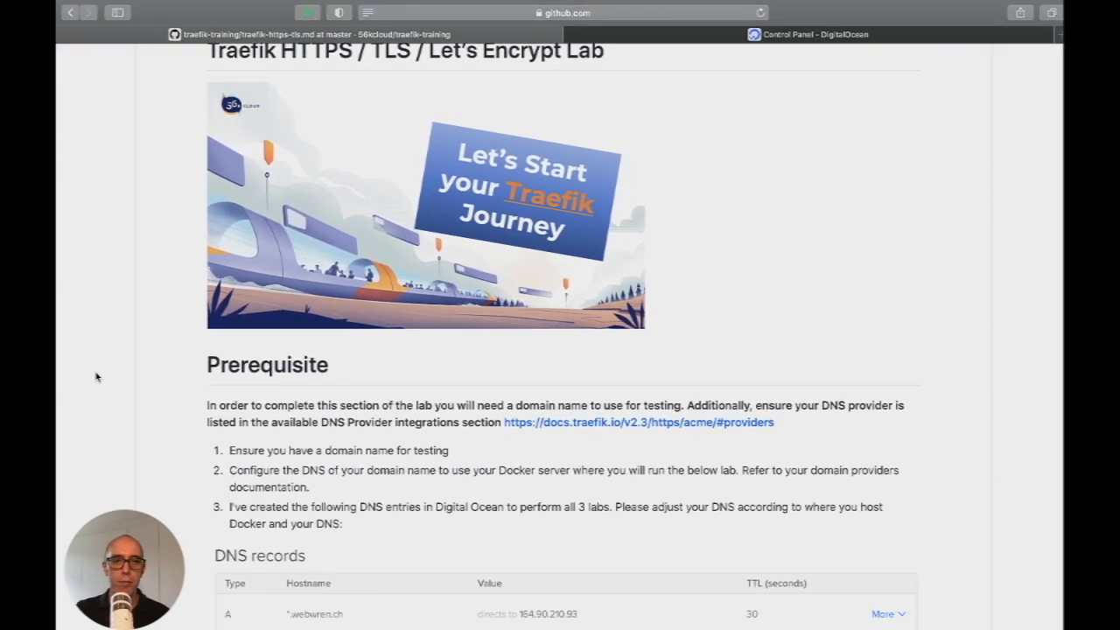
scroll(down, 3)
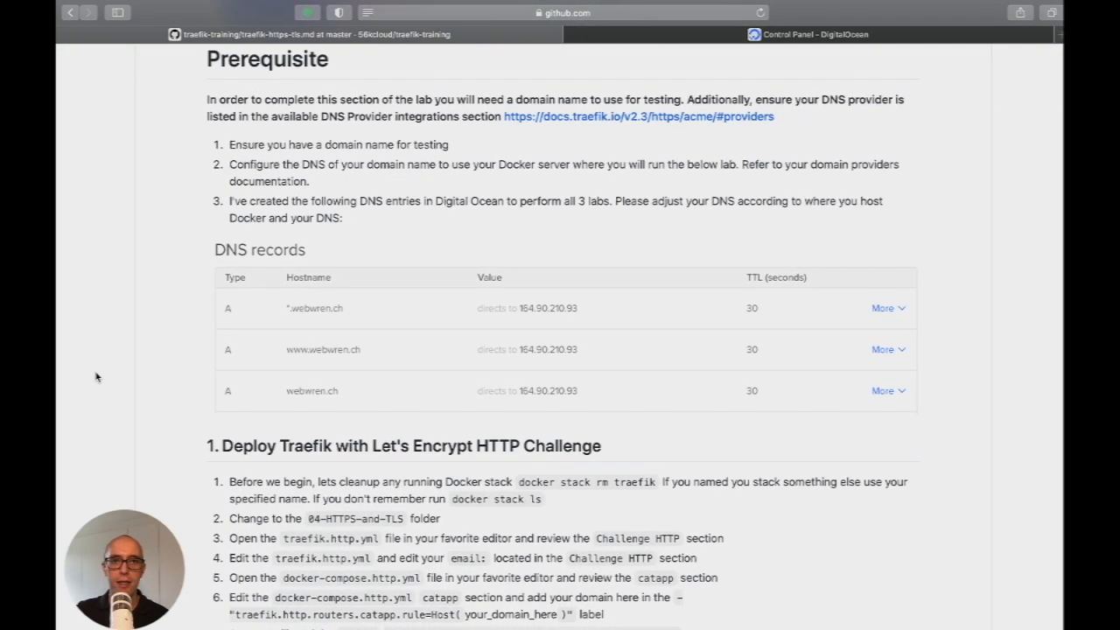
scroll(down, 3)
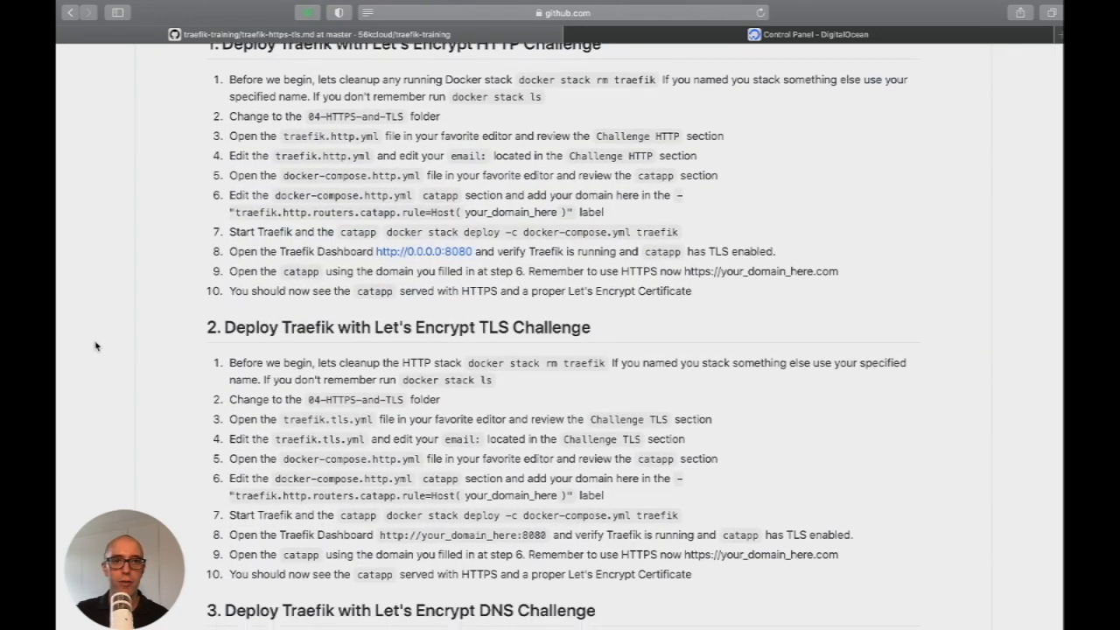
scroll(down, 3)
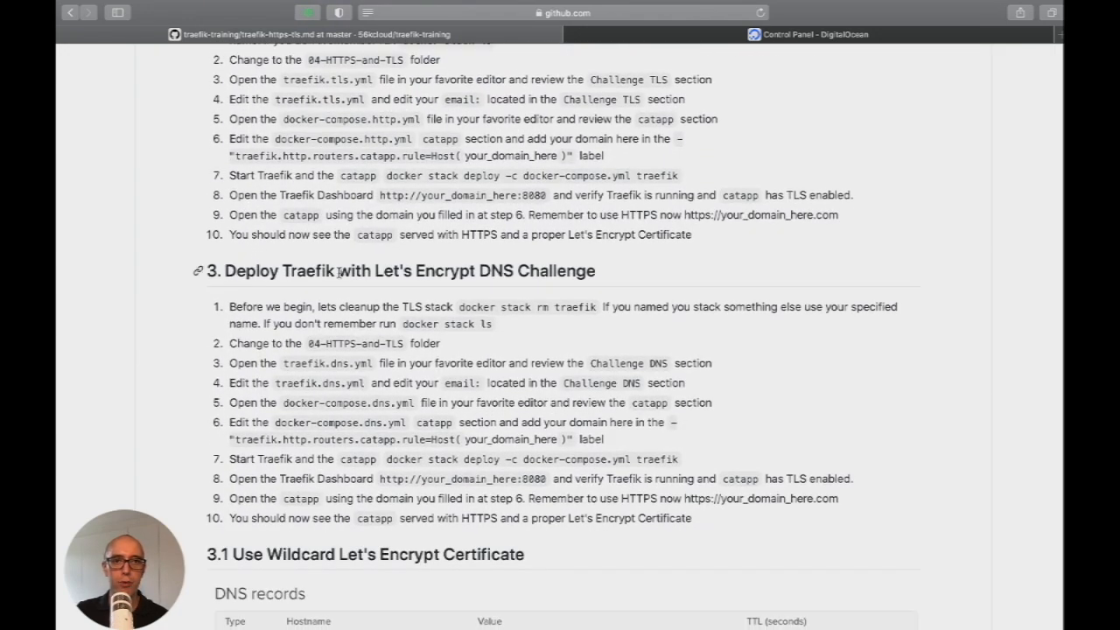
mouse_move(122, 390)
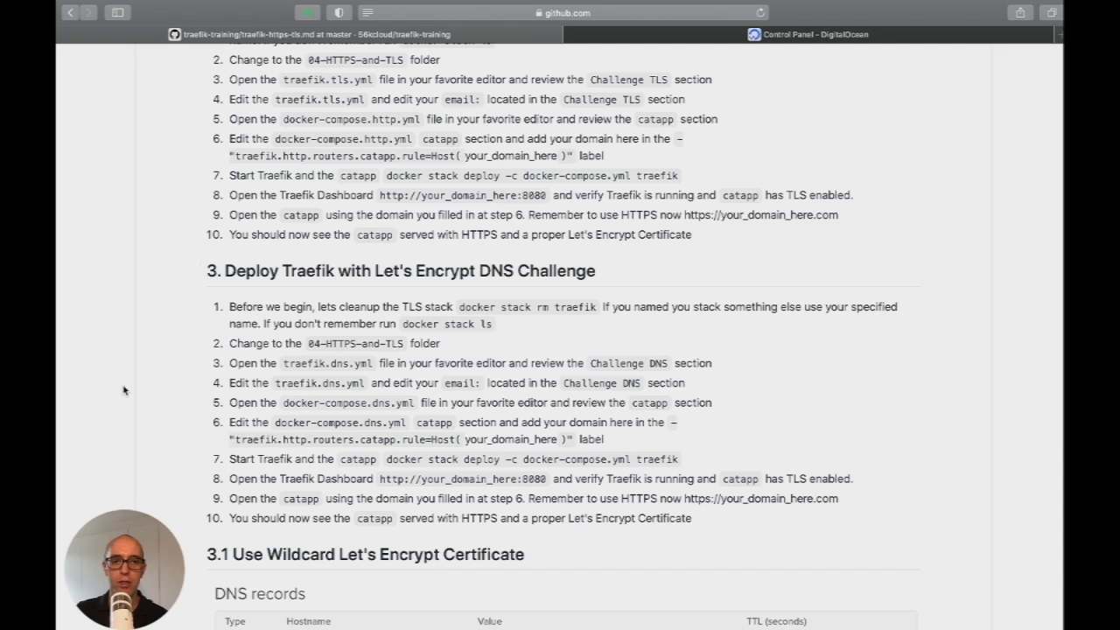
scroll(down, 3)
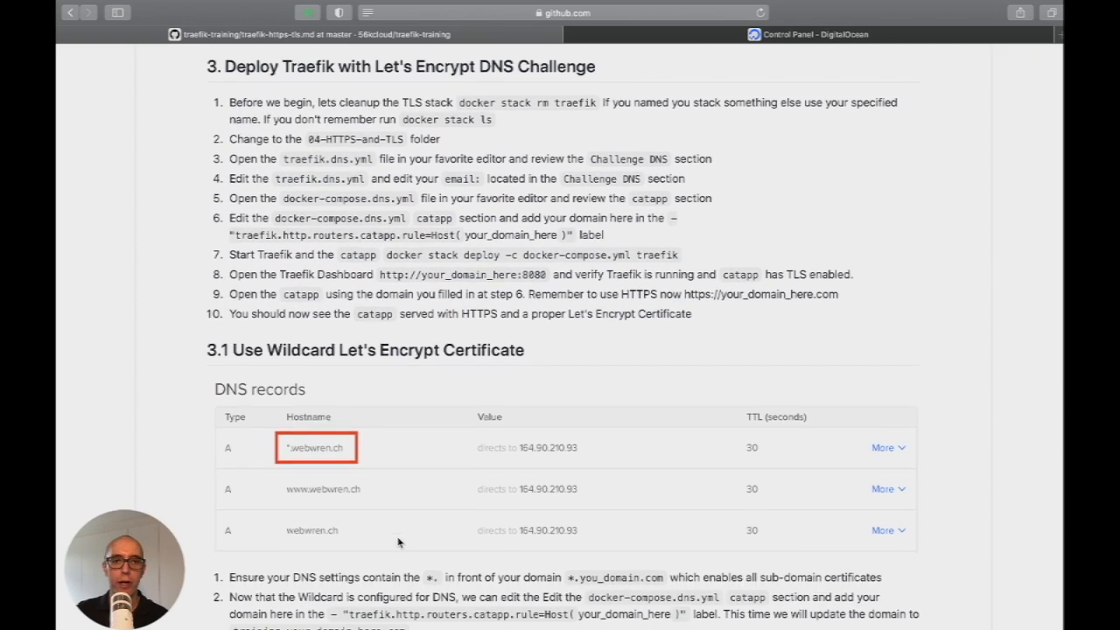
scroll(down, 3)
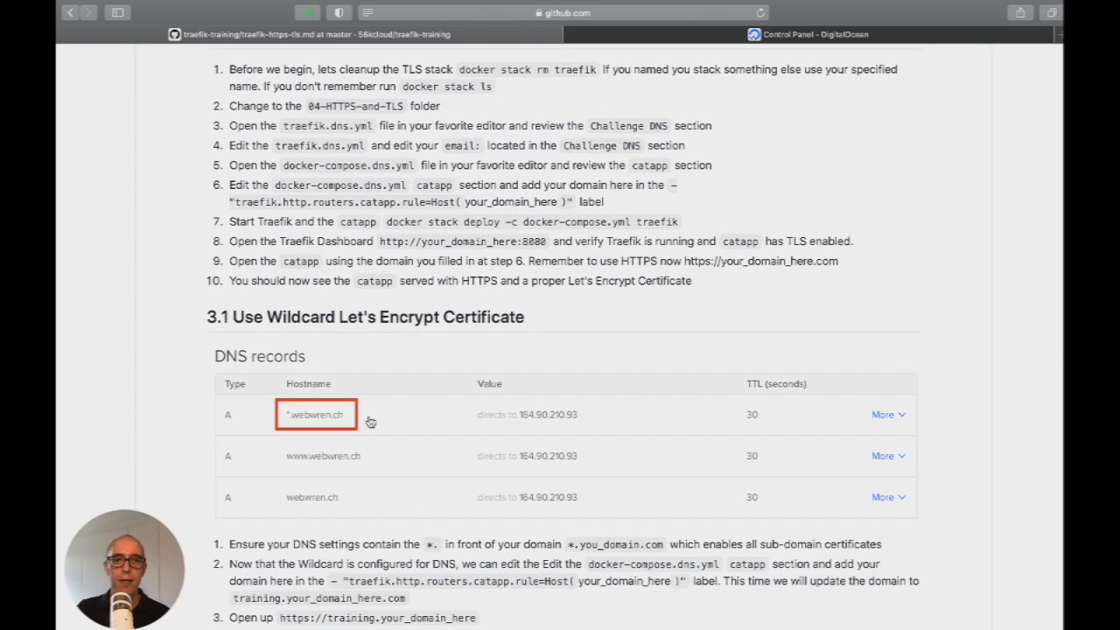
mouse_move(350, 411)
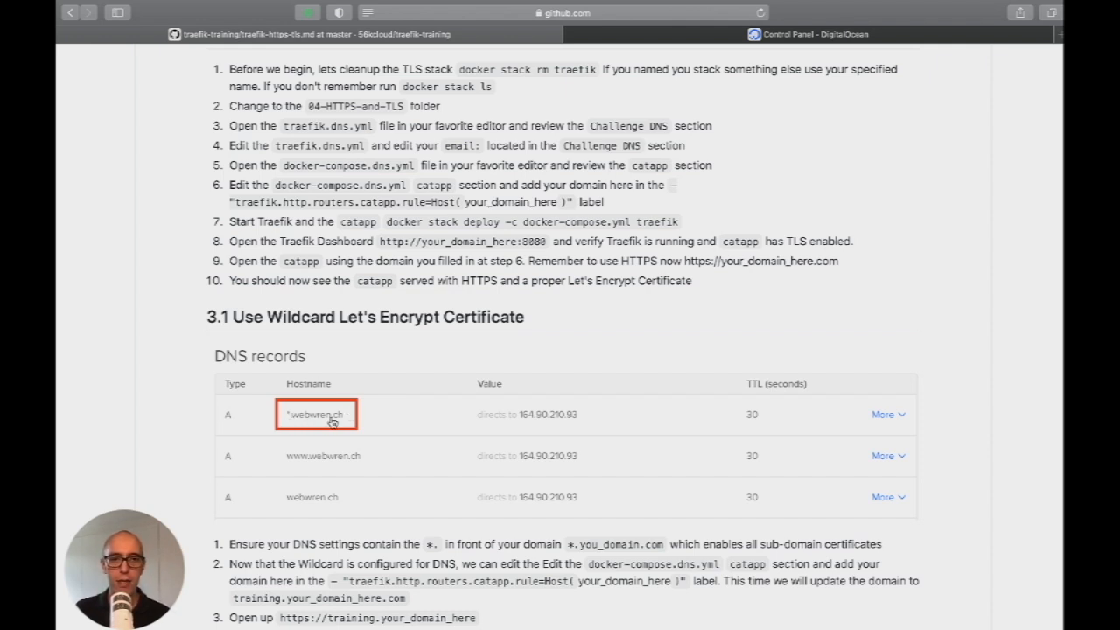
mouse_move(445, 420)
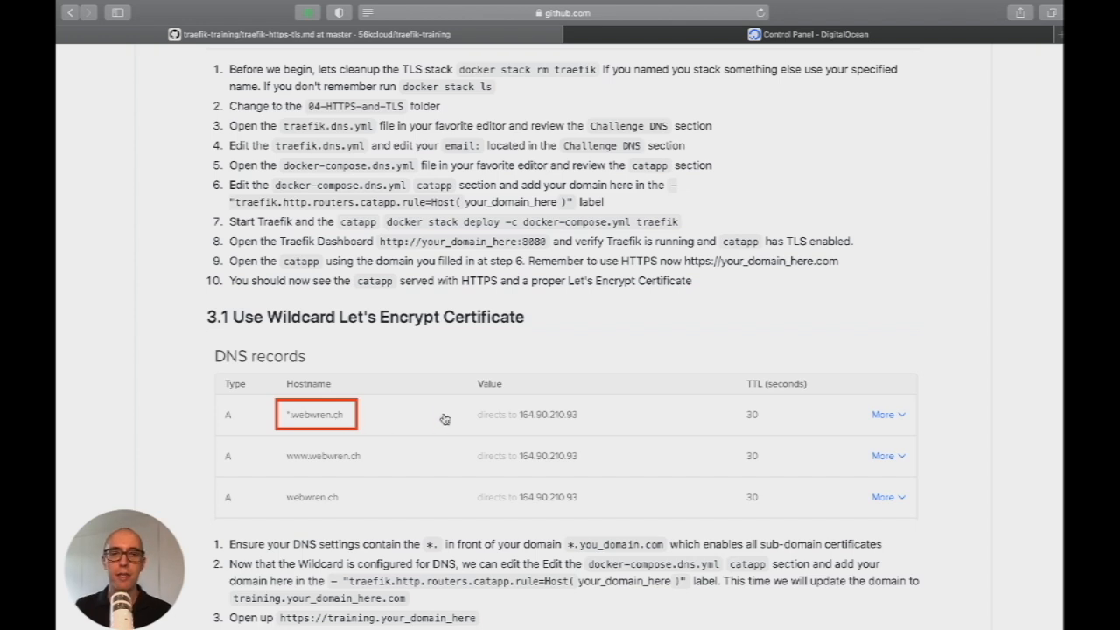
mouse_move(296, 413)
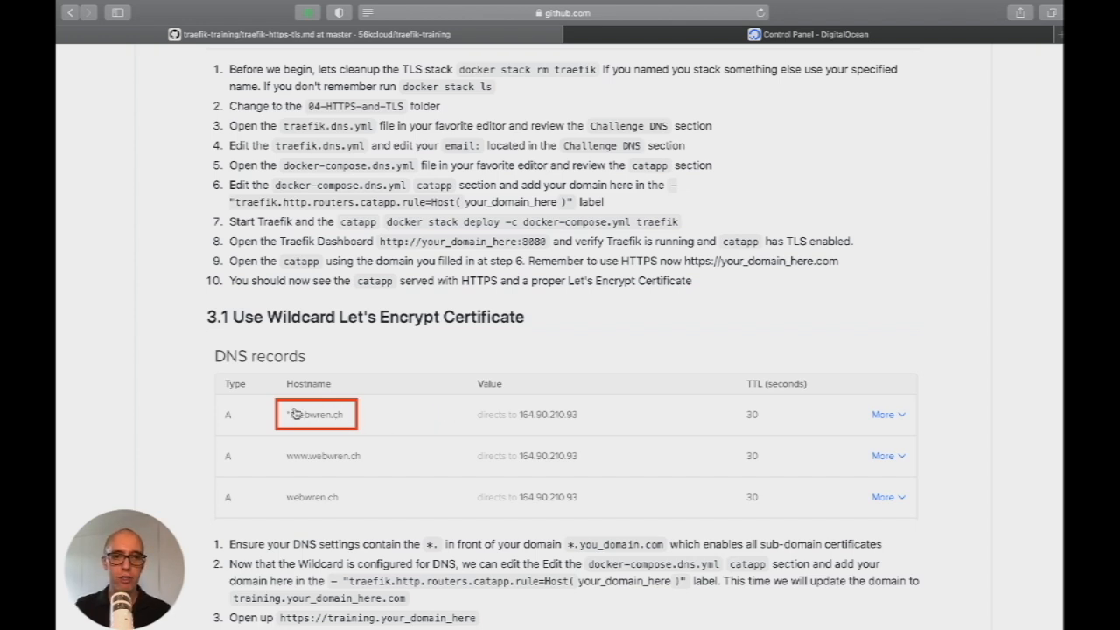
mouse_move(637, 434)
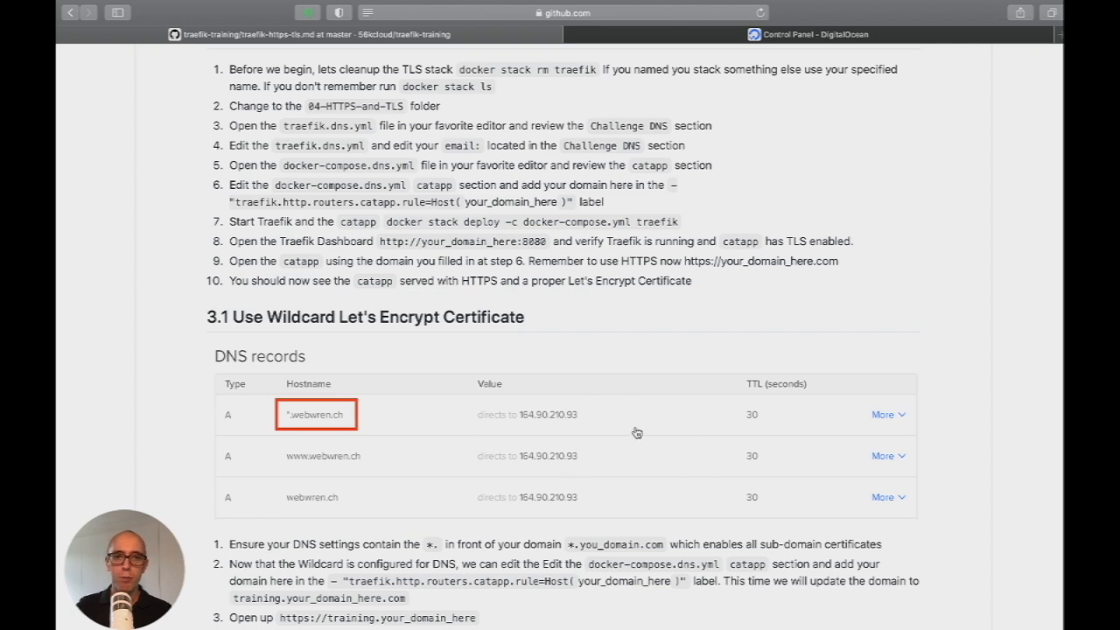
mouse_move(560, 406)
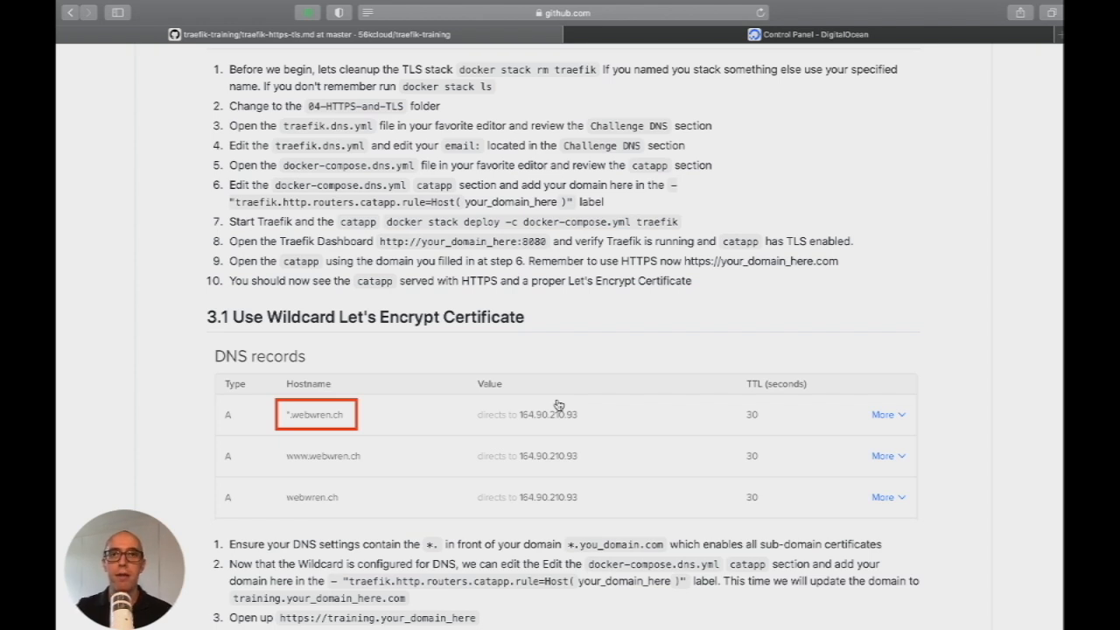
- Show the webwren.ch DNS records in DigitalOcean, including the wildcard A record to 164.90.210.93
click(809, 35)
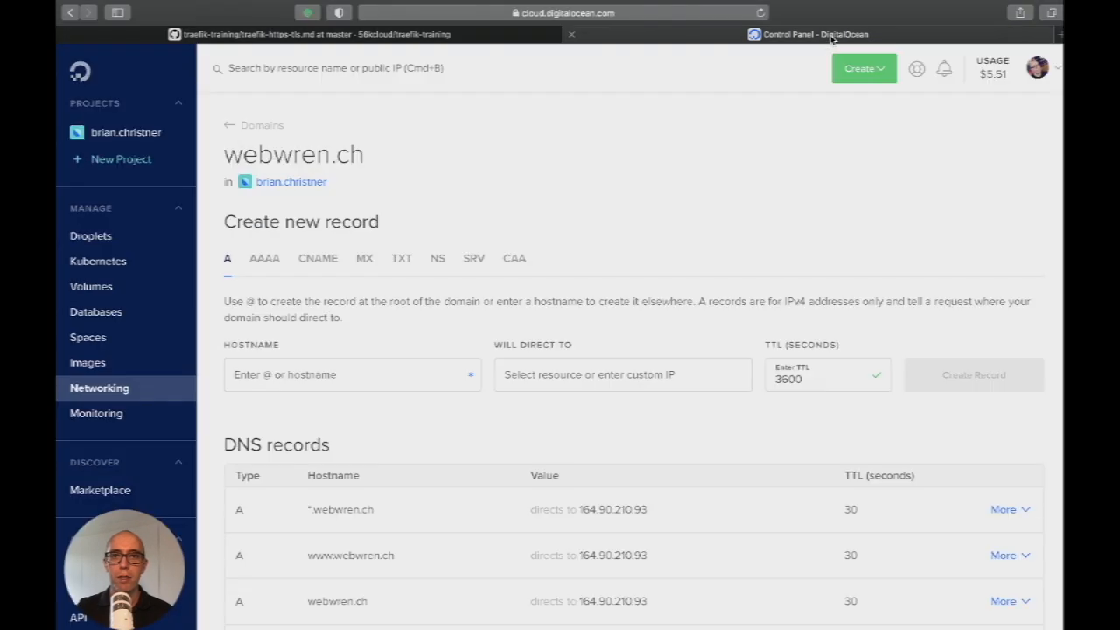
scroll(down, 3)
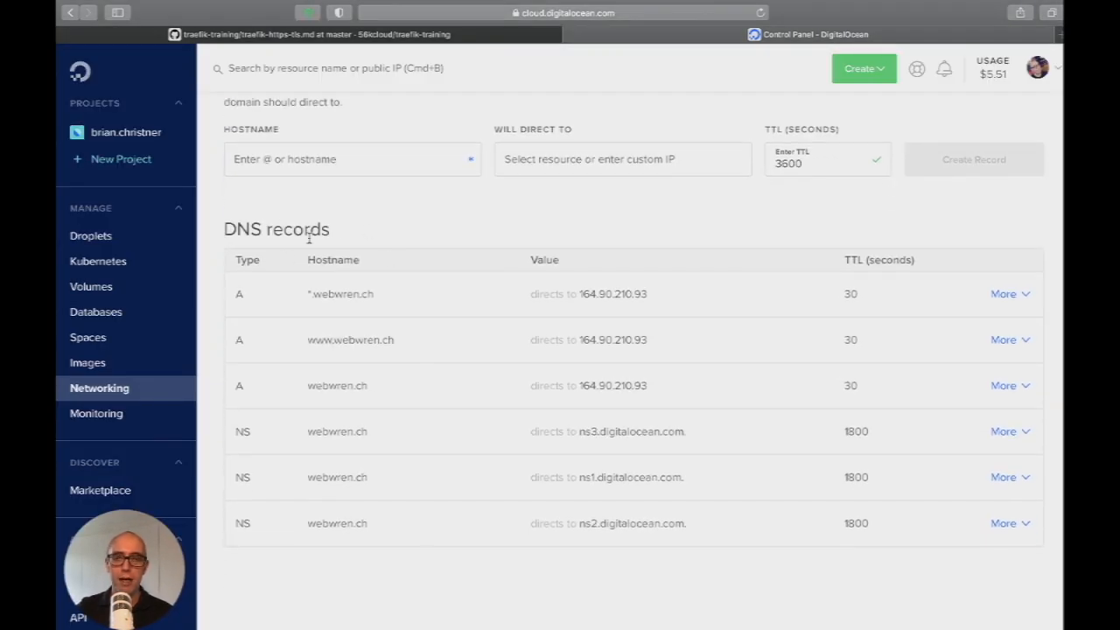
mouse_move(339, 294)
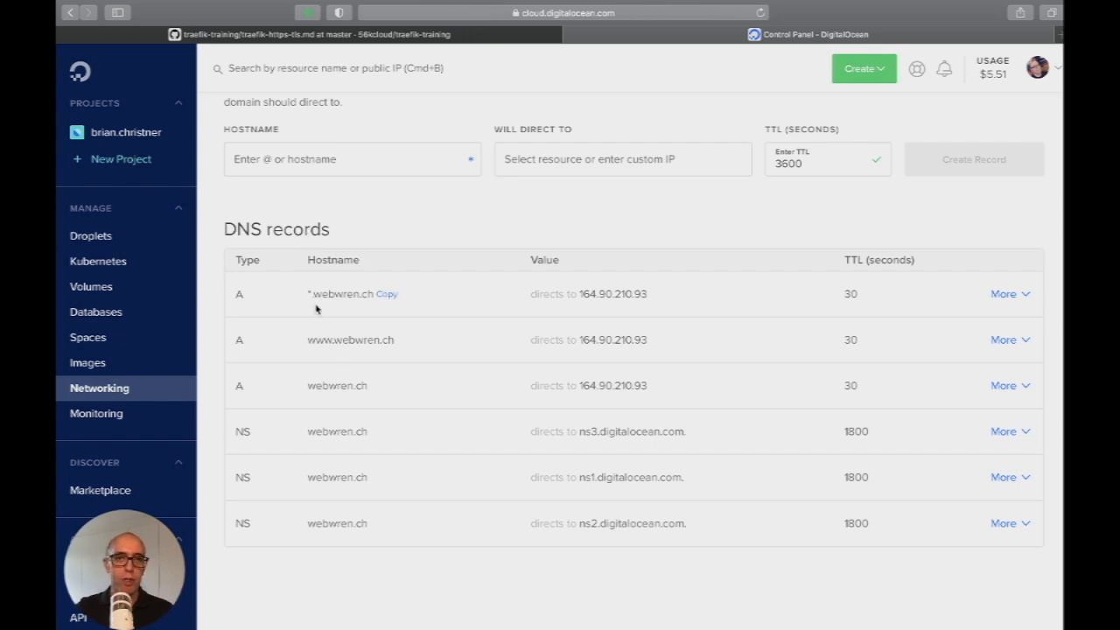
mouse_move(336, 339)
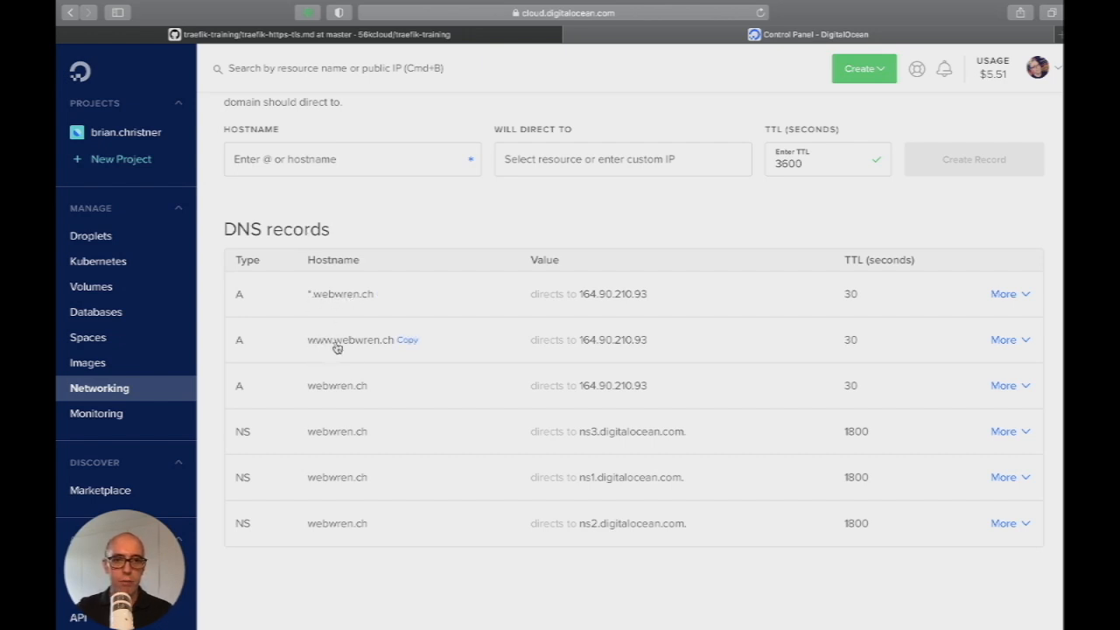
mouse_move(353, 392)
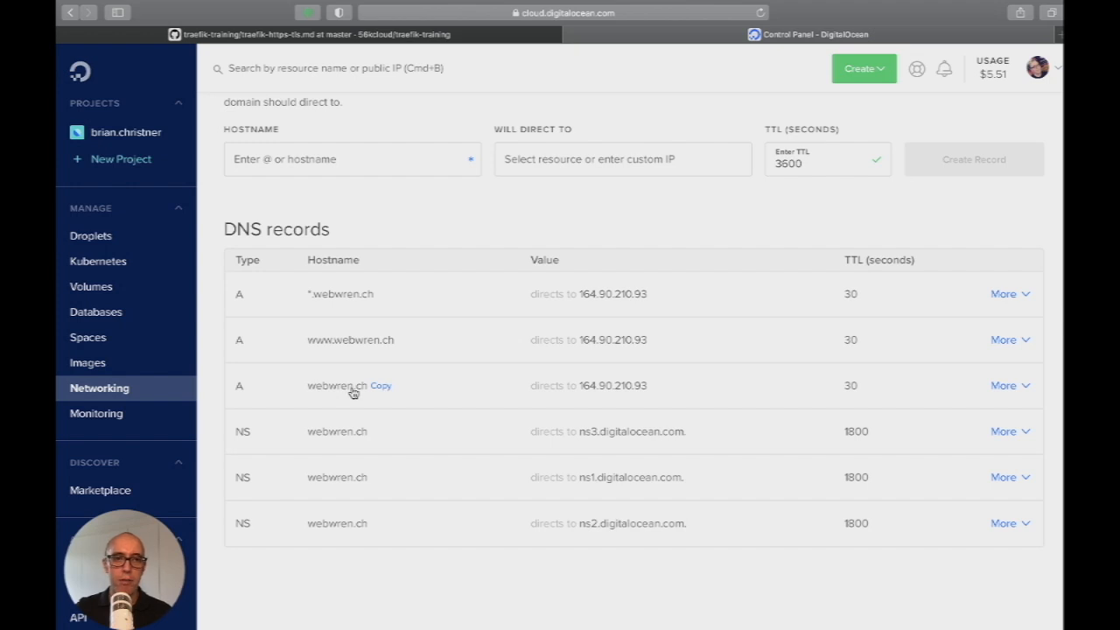
scroll(up, 3)
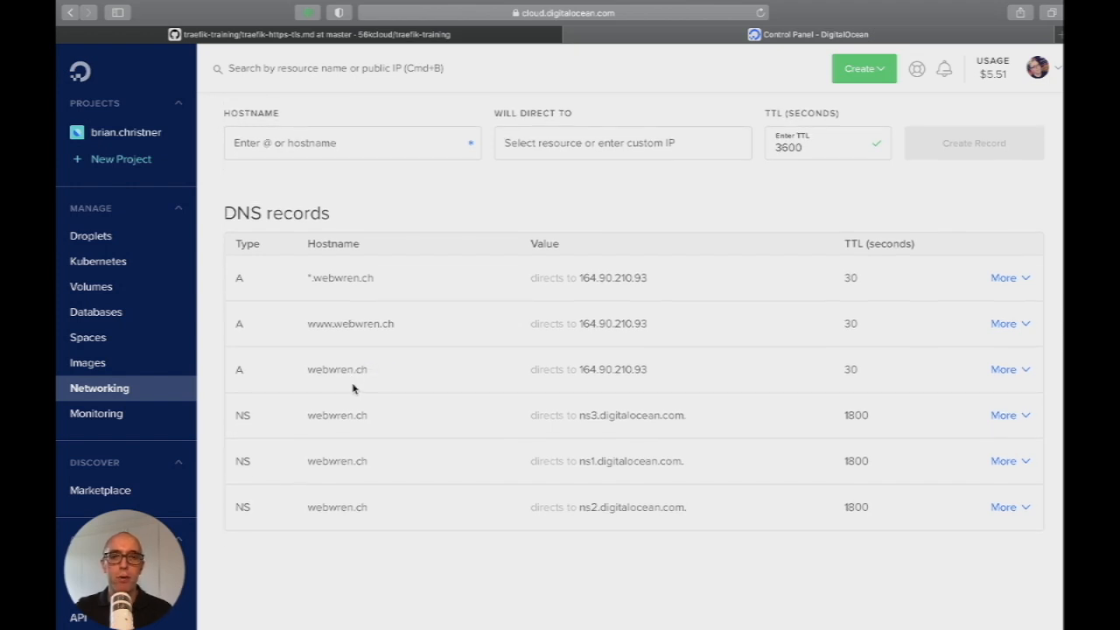
mouse_move(79, 622)
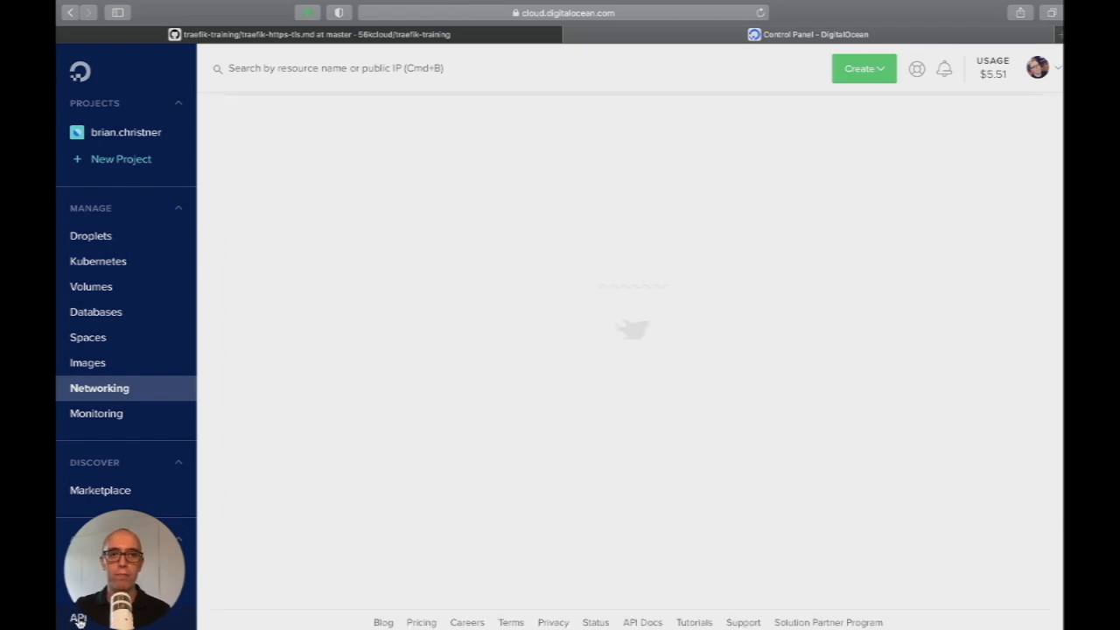
- Generate a personal access token named traefik-test with write access under API > Tokens
click(79, 618)
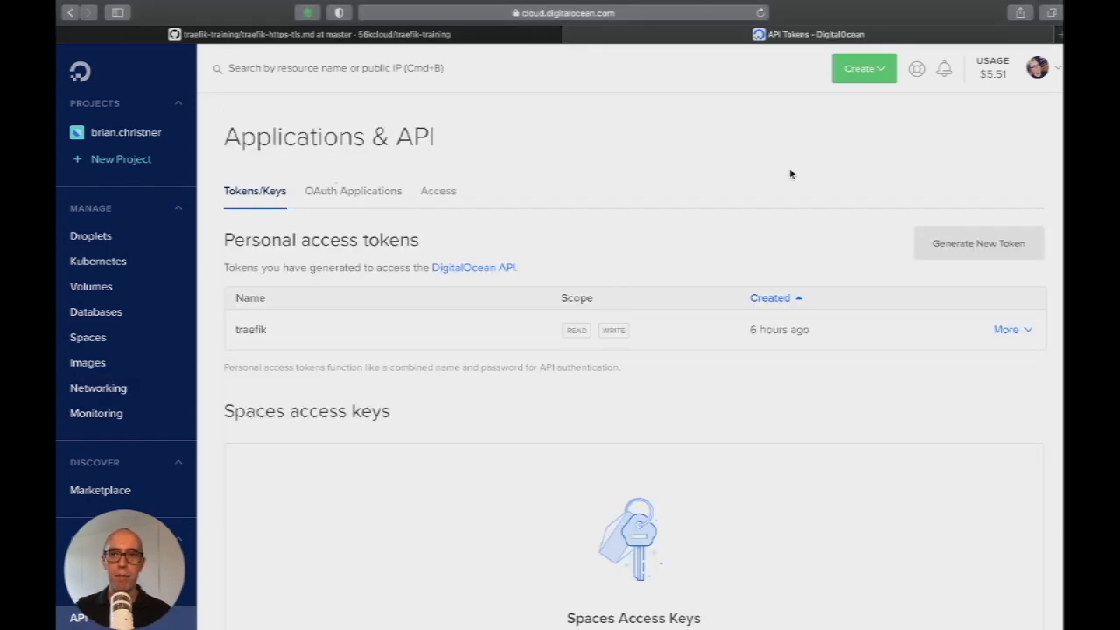
click(979, 244)
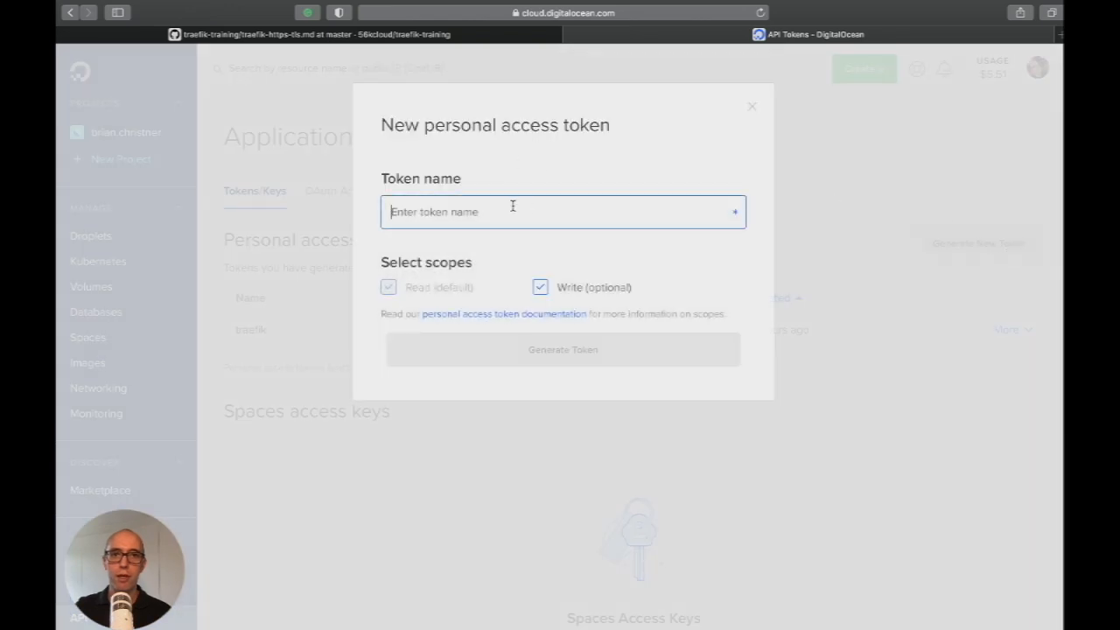
text(traefik-test)
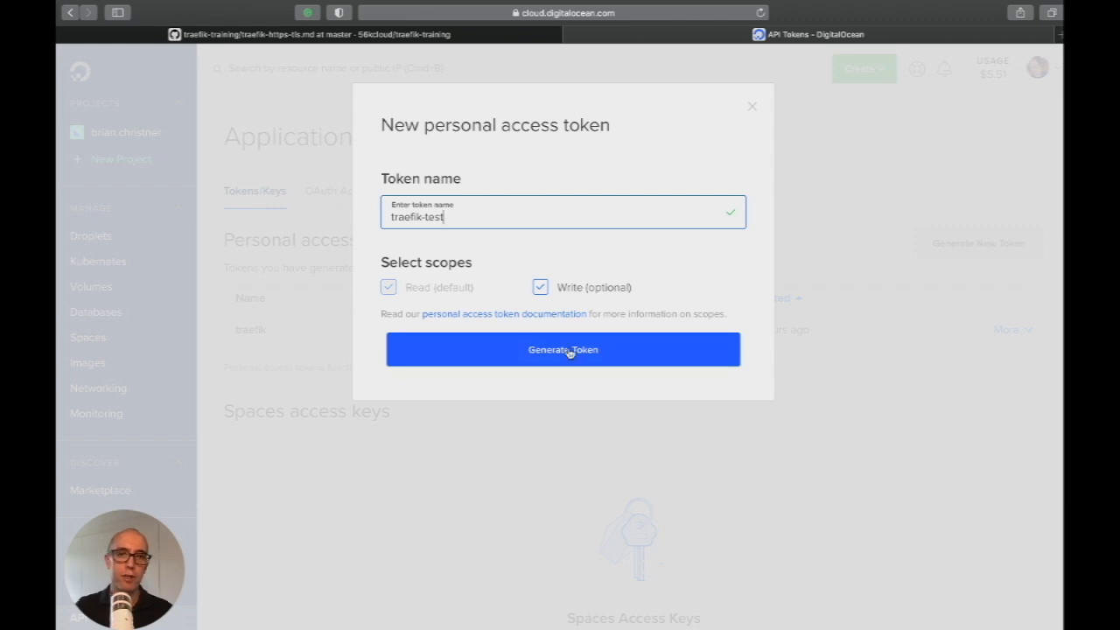
click(564, 350)
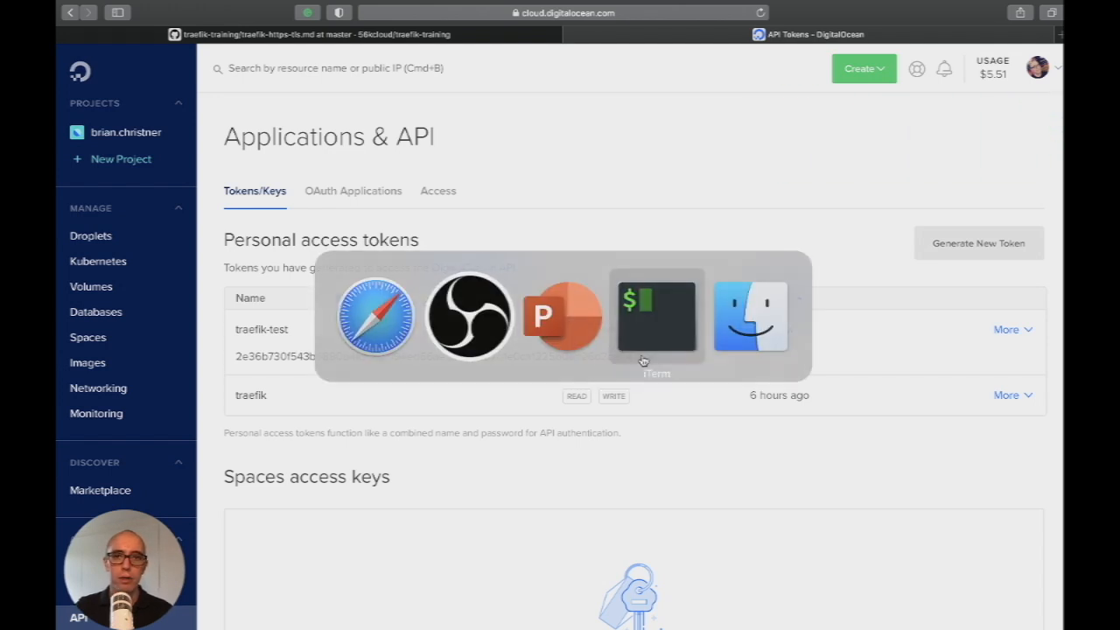
- Edit docker-compose.dns.yml in vi from the terminal
click(657, 317)
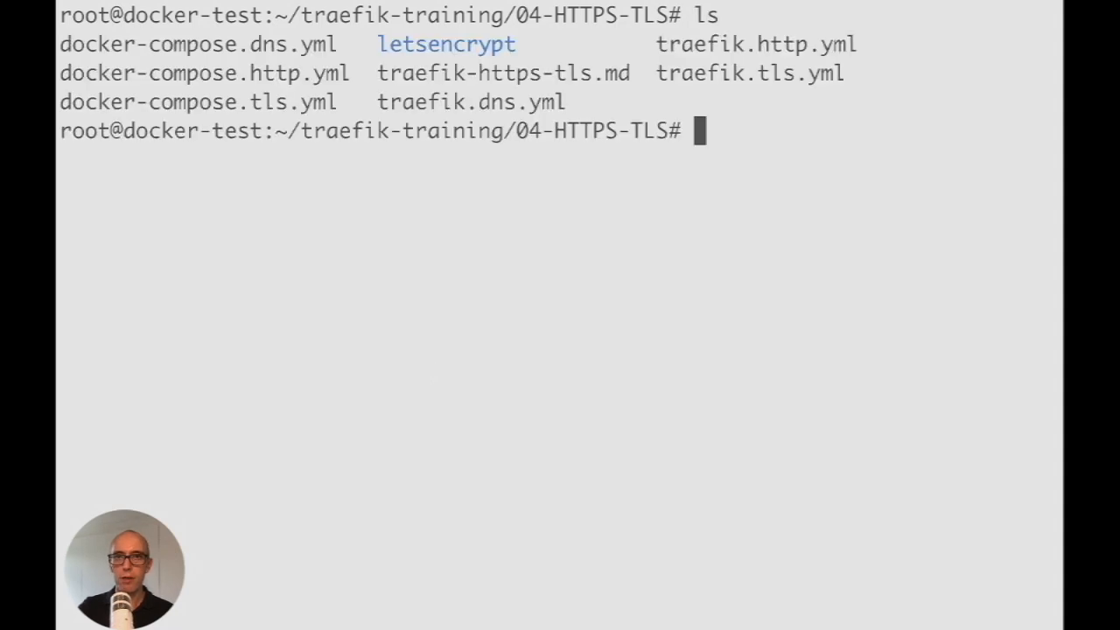
text(vi docker-compose.)
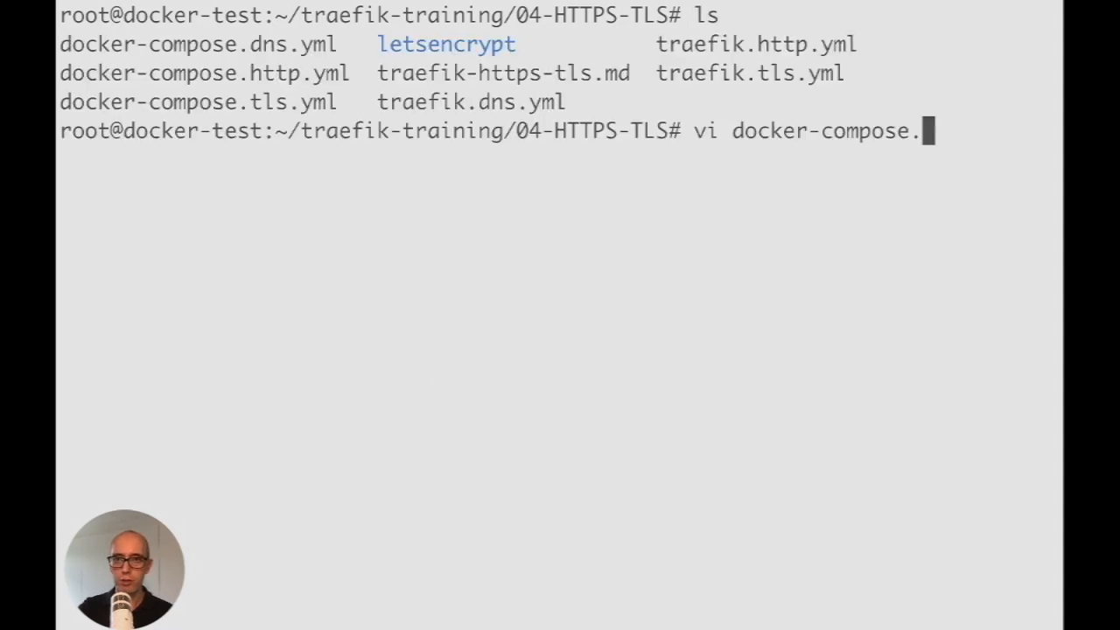
text(dns.yml)
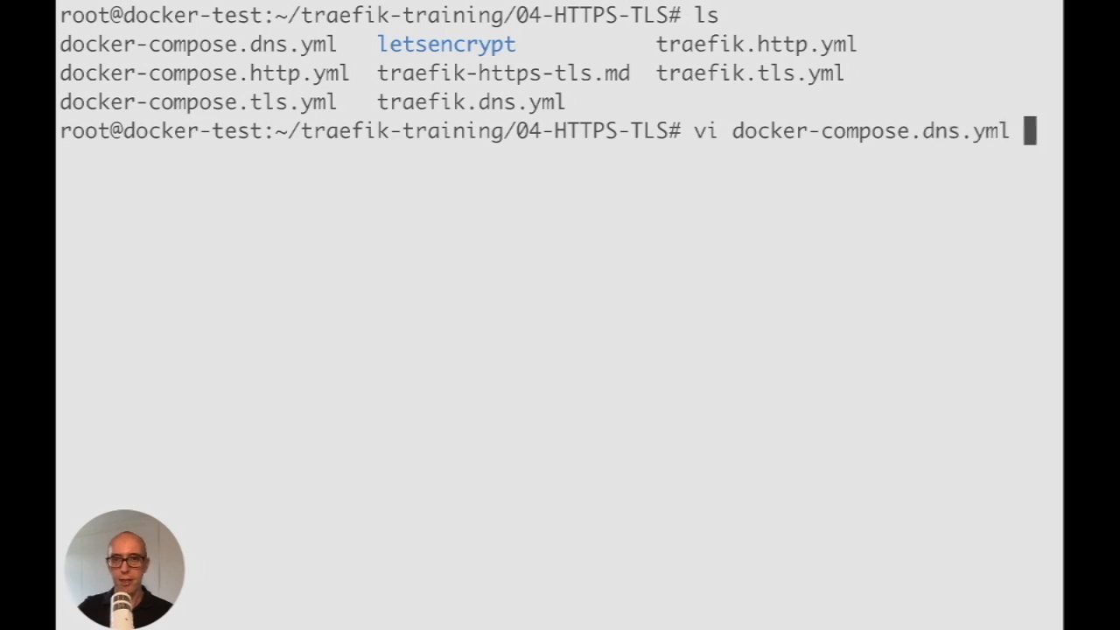
key(Return)
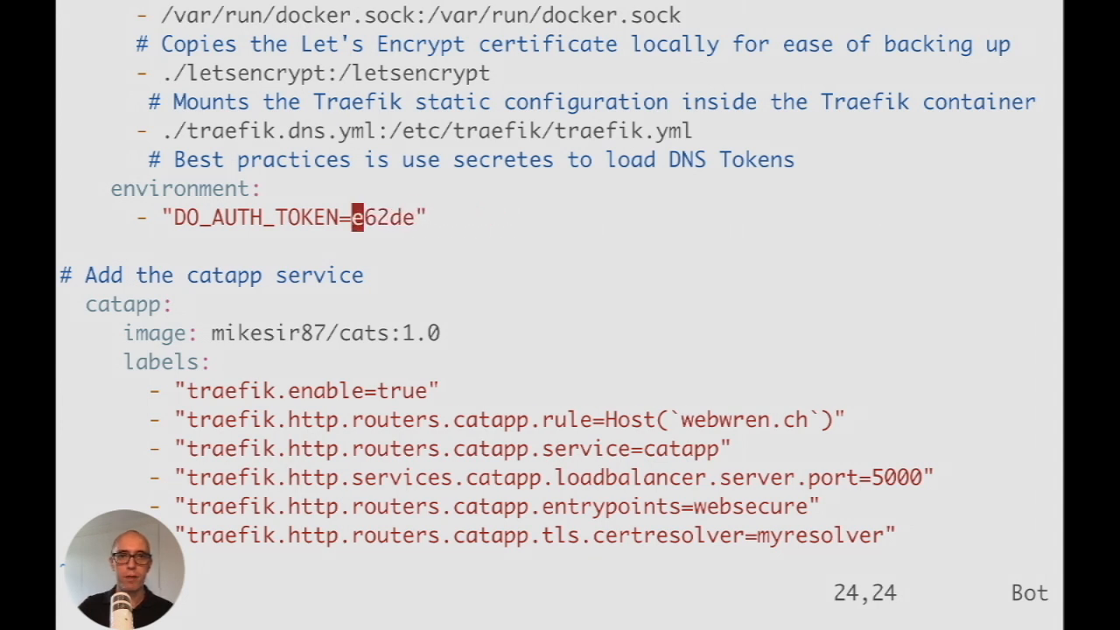
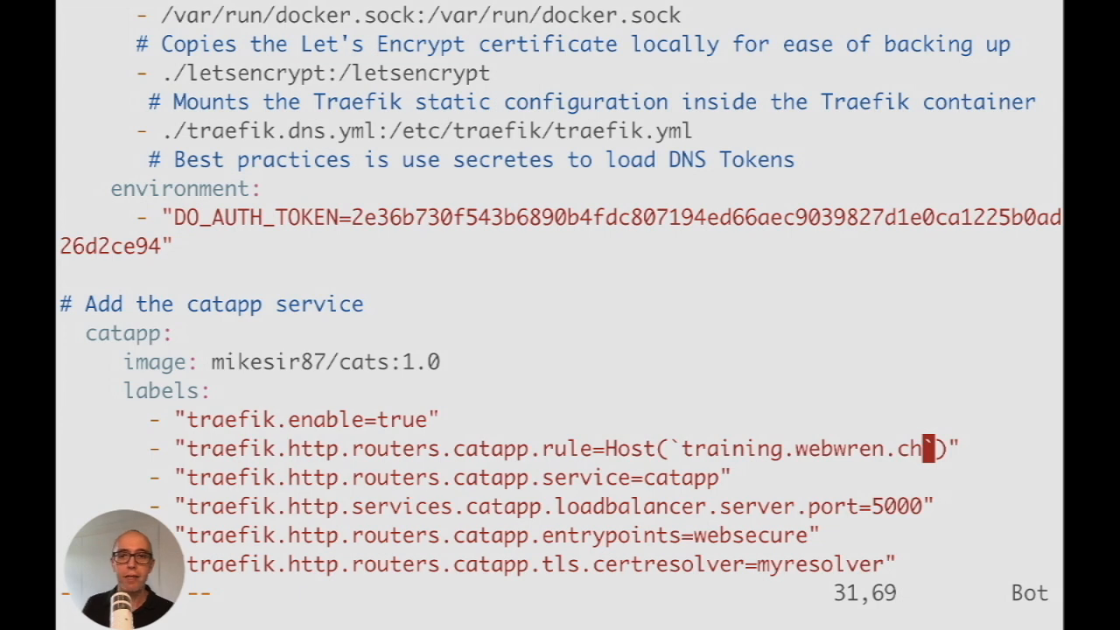
- Set DO_AUTH_TOKEN to the new token and the catapp Host rule to training.webwren.ch, then save
mouse_move(719, 427)
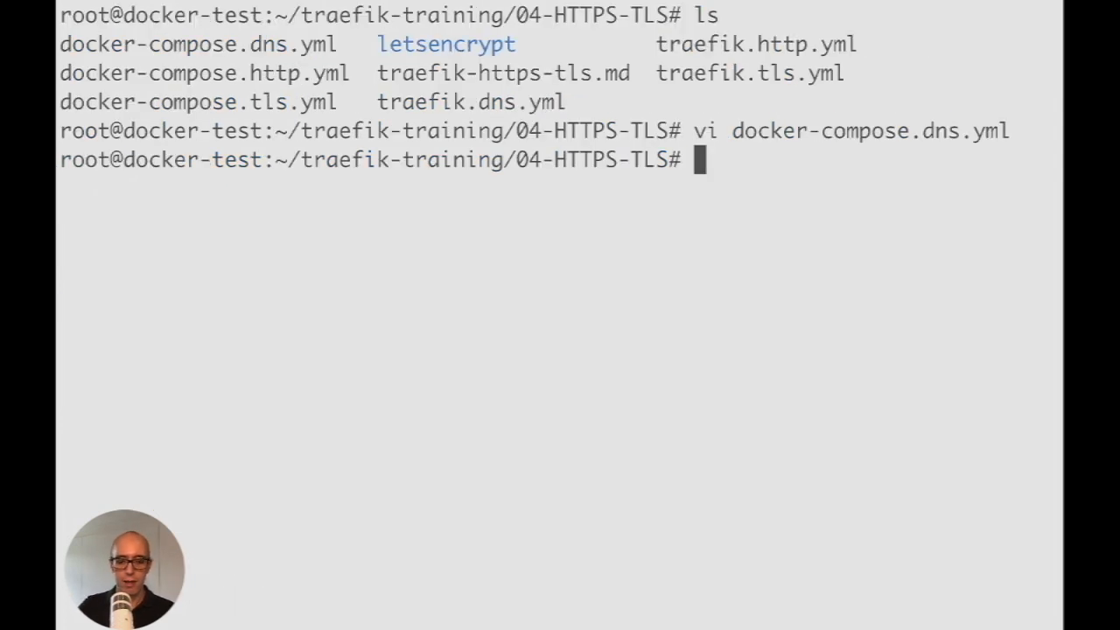
text(vi traefik)
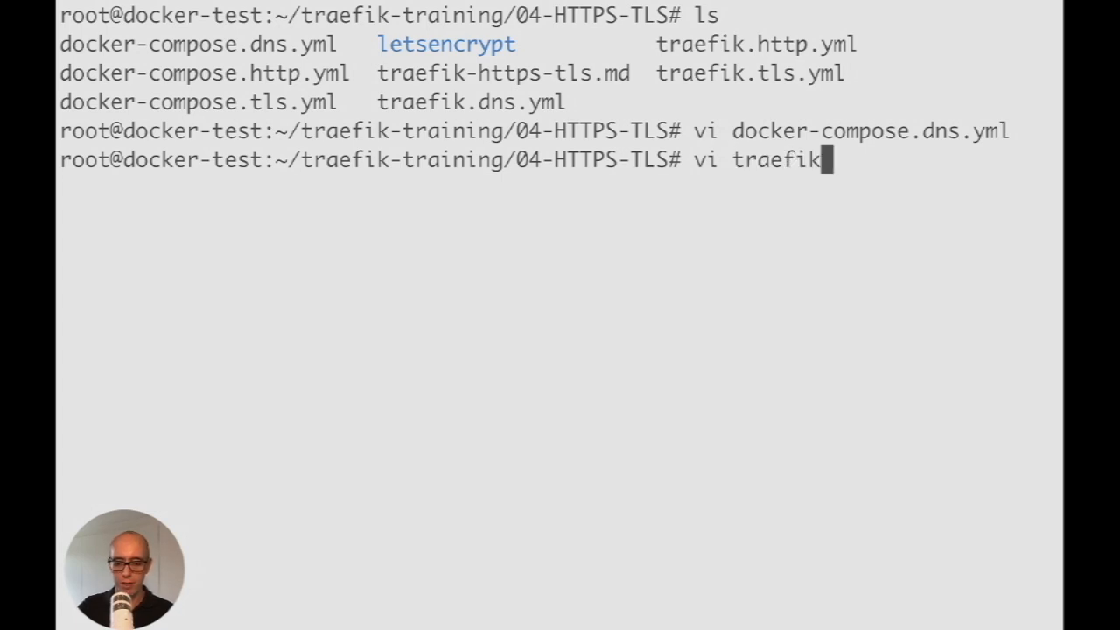
text(.dns.yml)
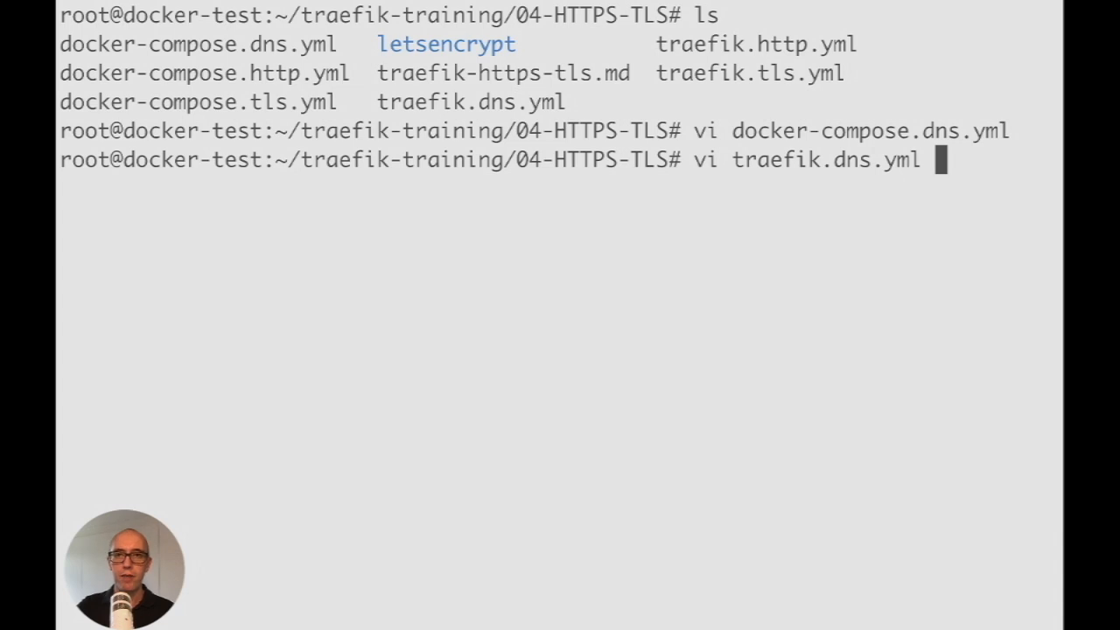
key(Return)
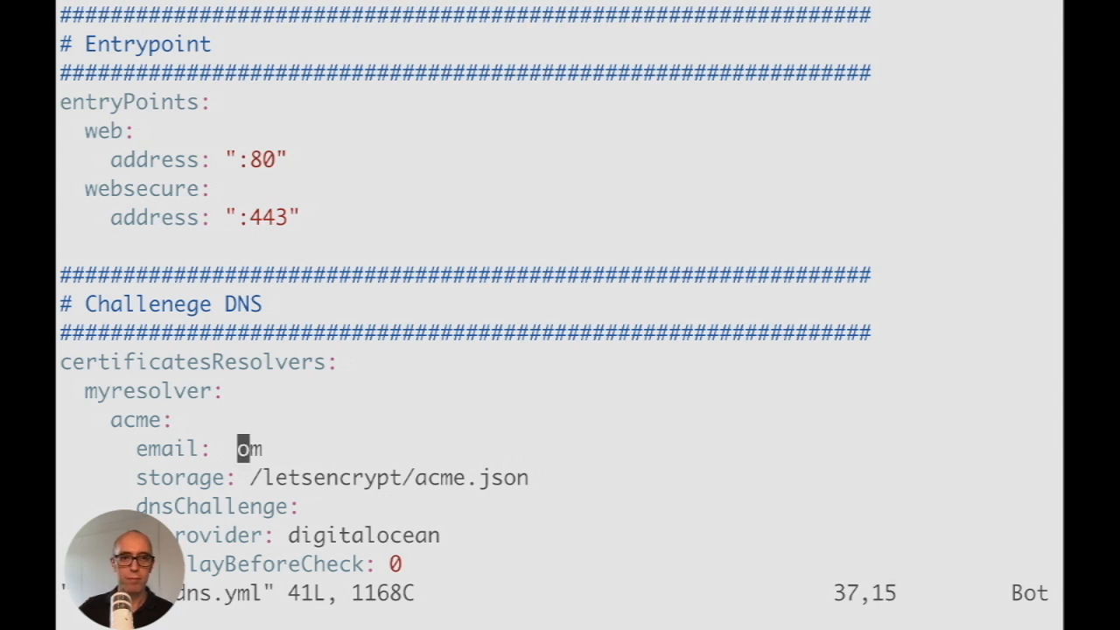
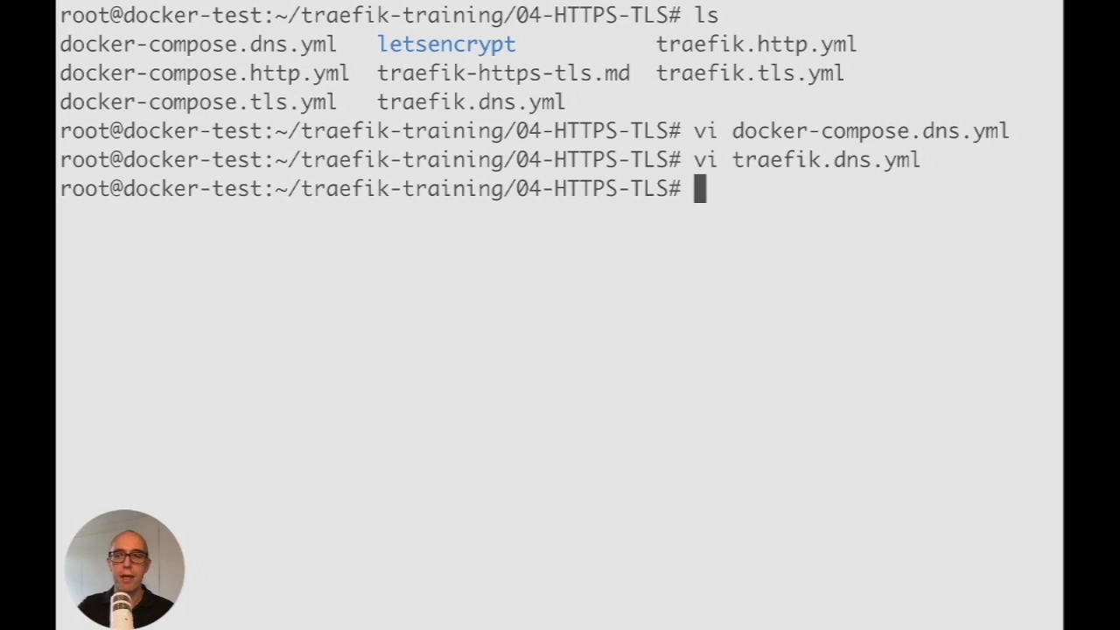
- Remove the running traefik stack with docker stack rm traefik
text(docker)
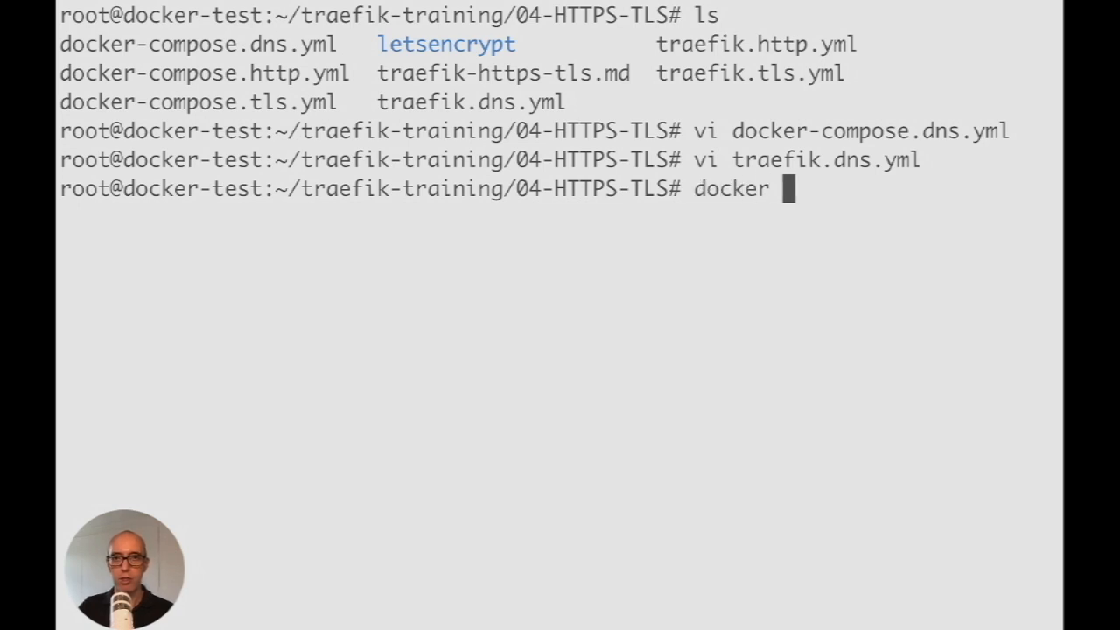
text(stack rm t)
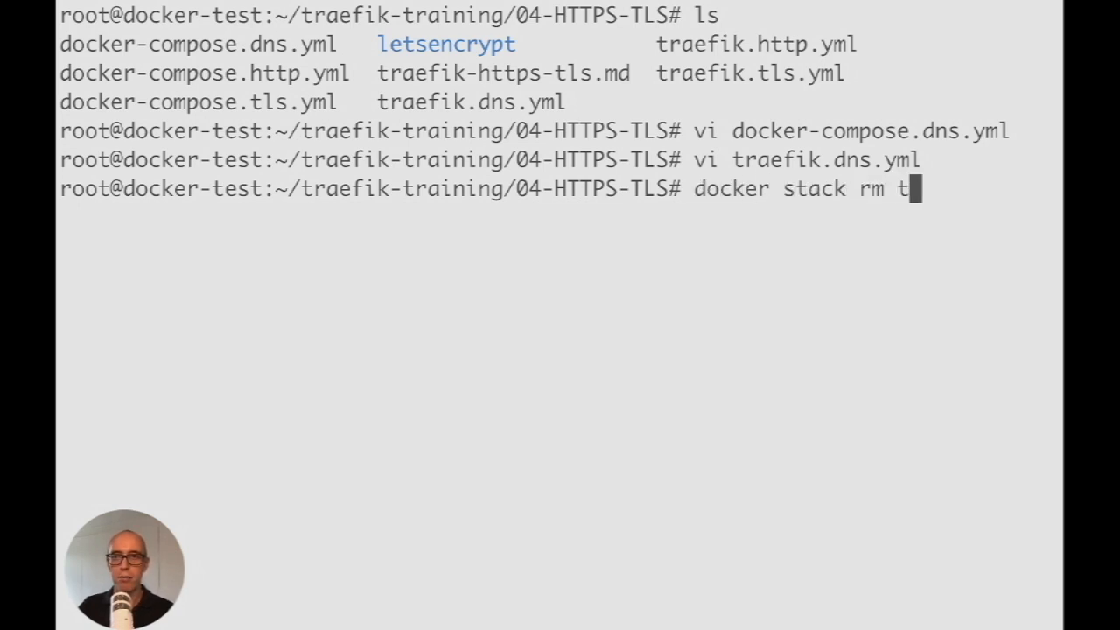
key(Return)
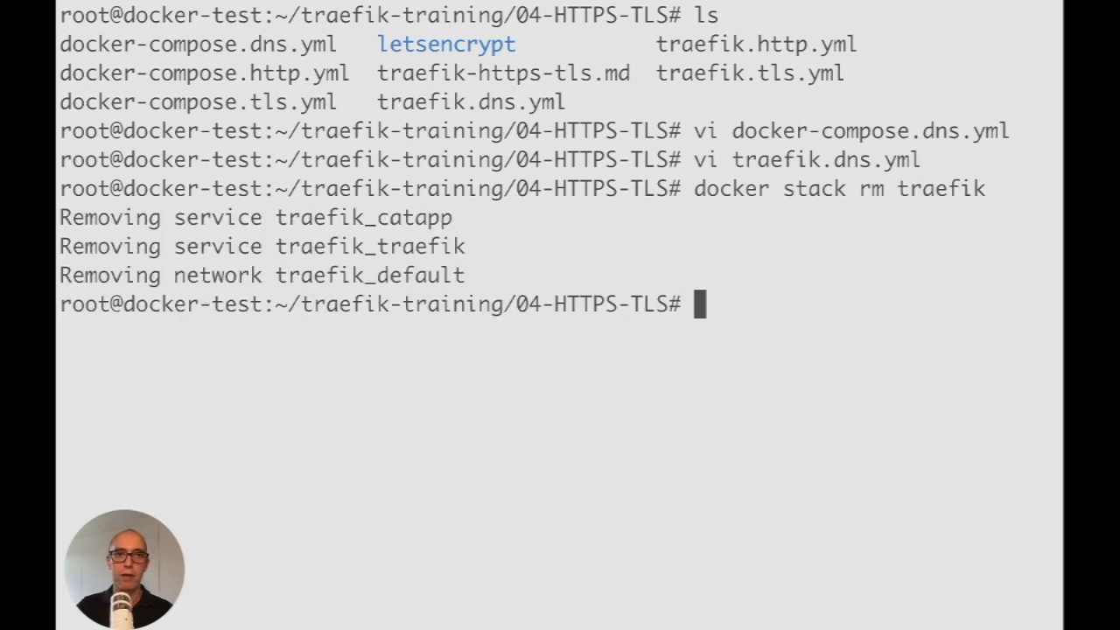
key(Return)
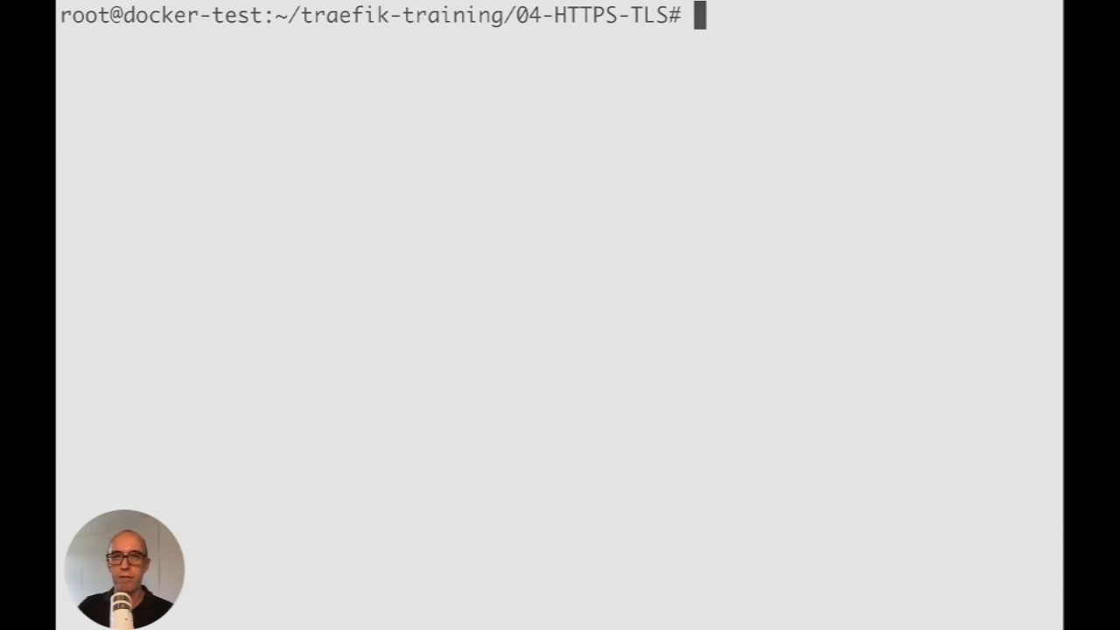
- Redeploy the stack with docker stack deploy -c docker-compose.dns.yml traefik
text(do)
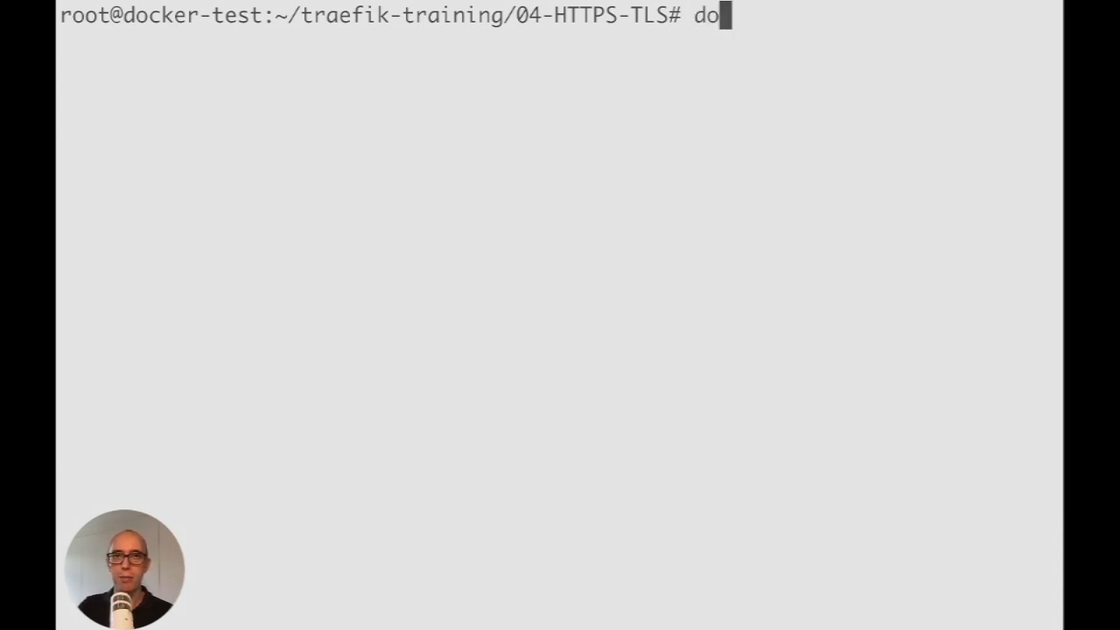
text(cker stack)
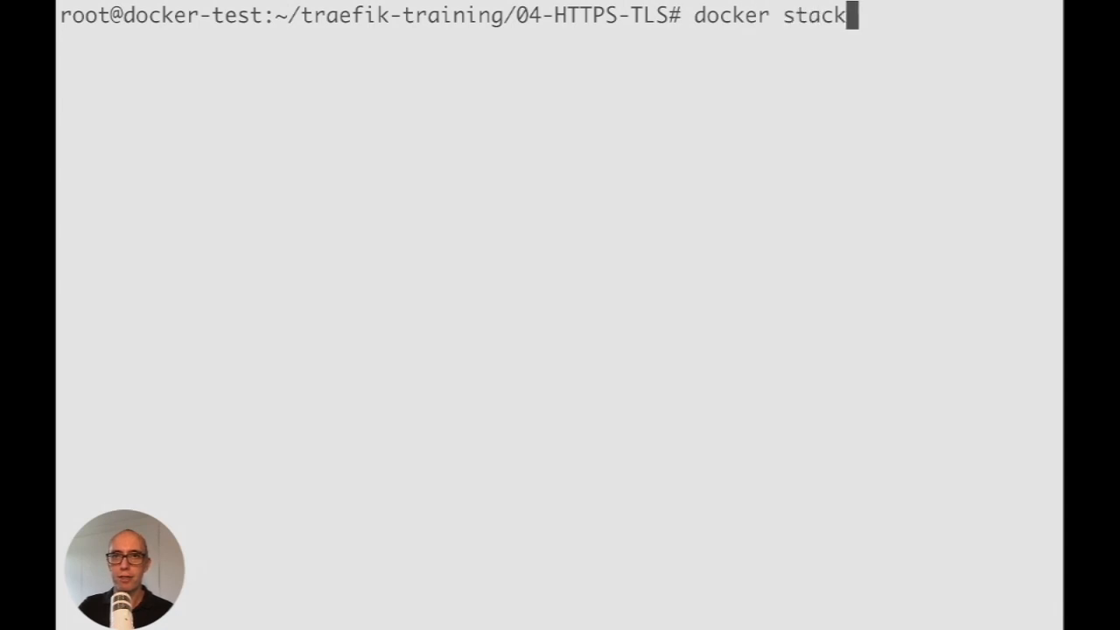
text(deploy -c)
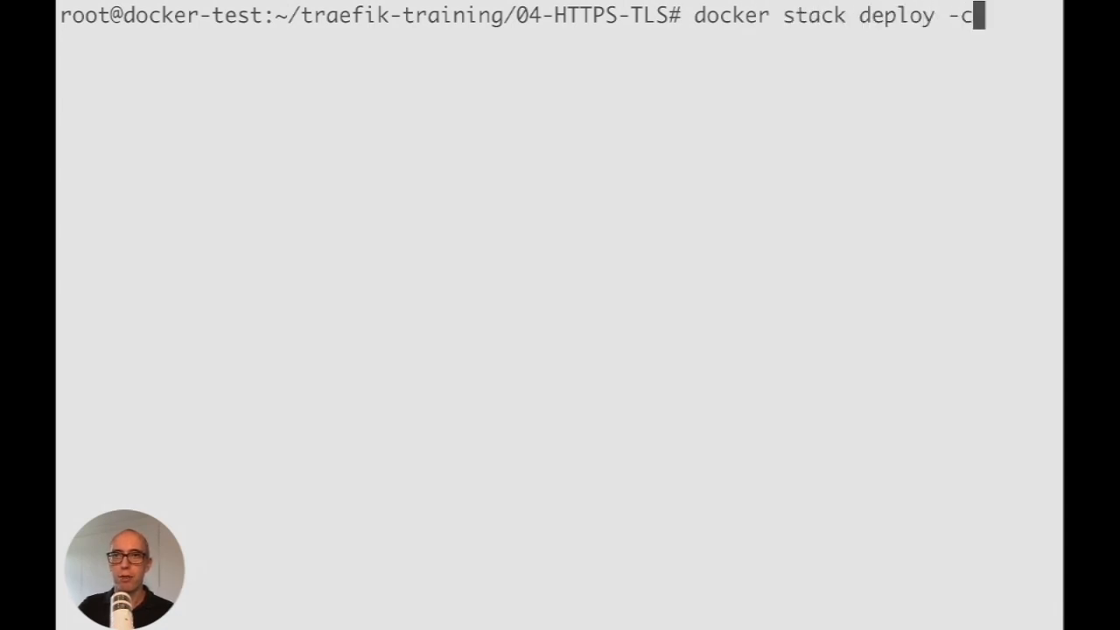
text(docker-compose.dns.yml)
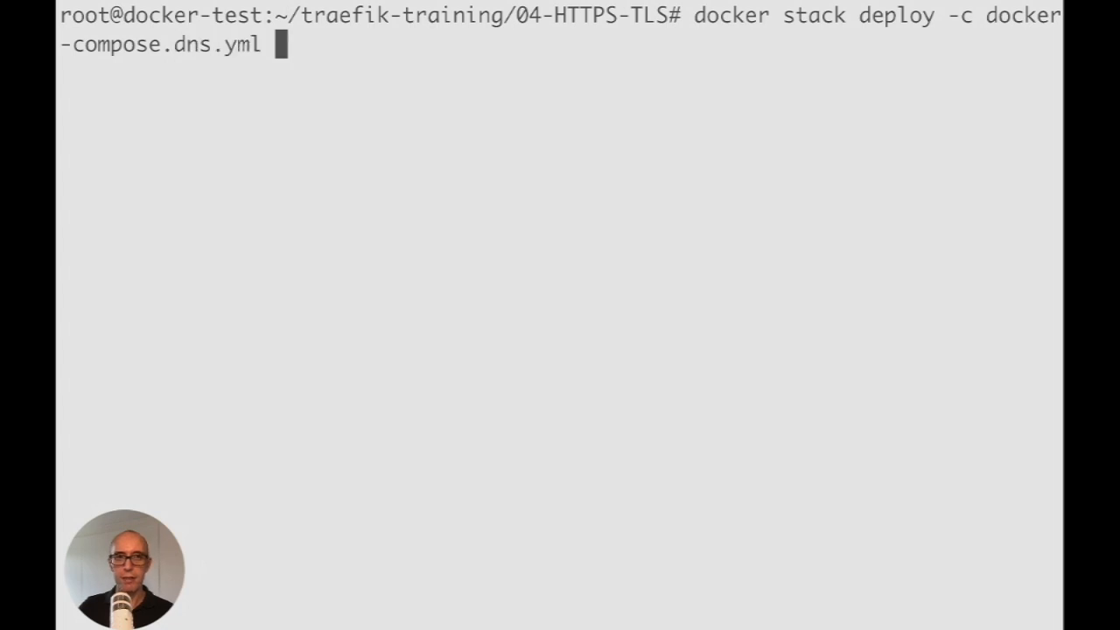
text(traefik)
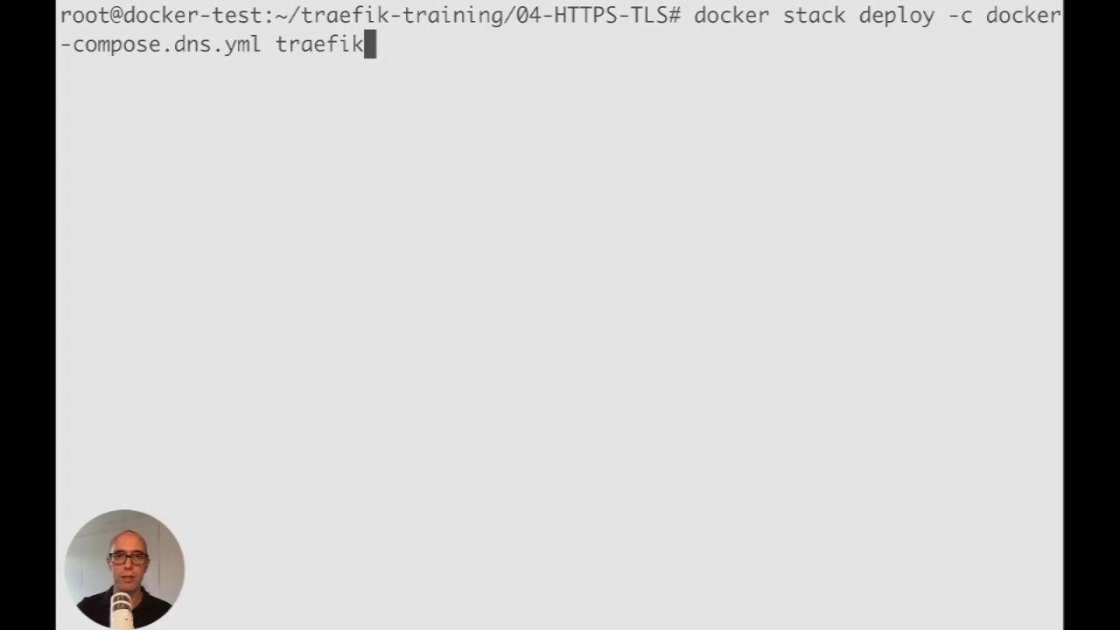
key(Return)
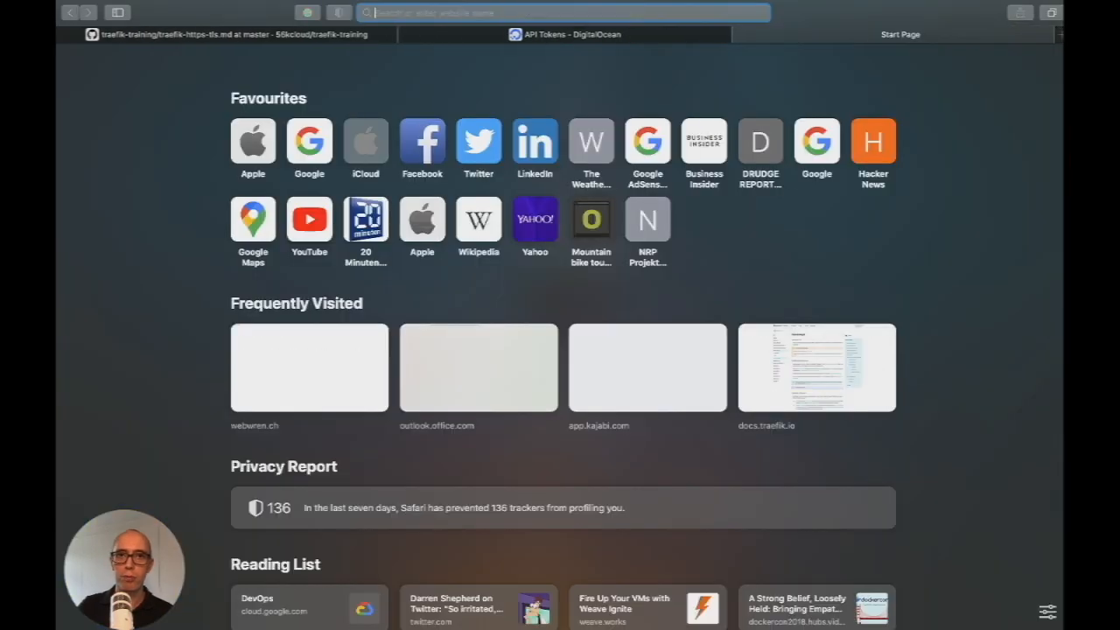
text(https)
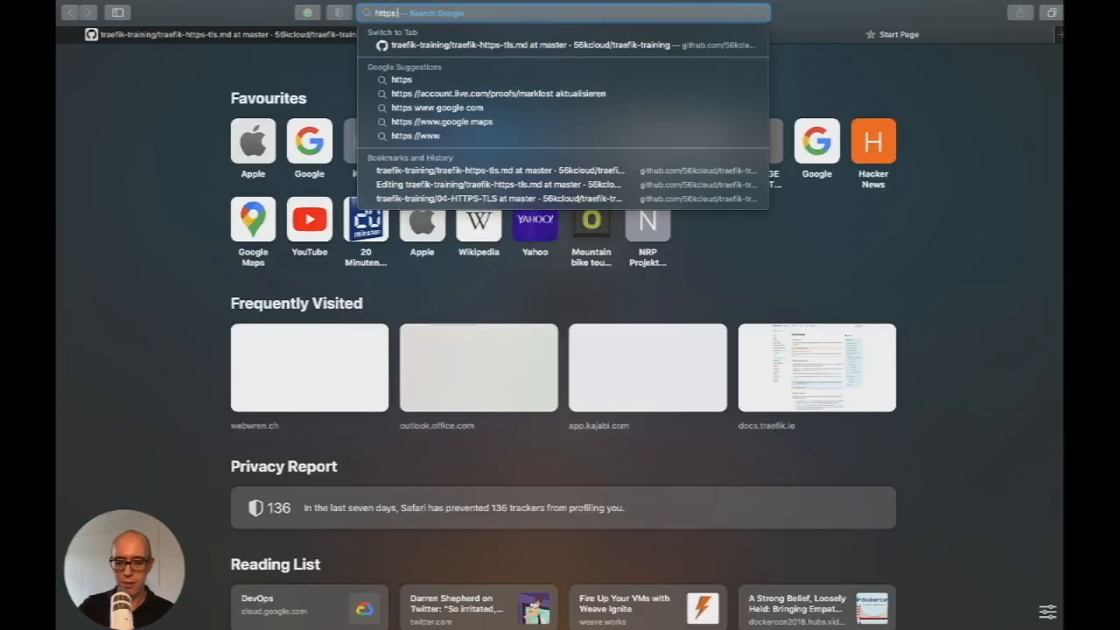
text(:7)
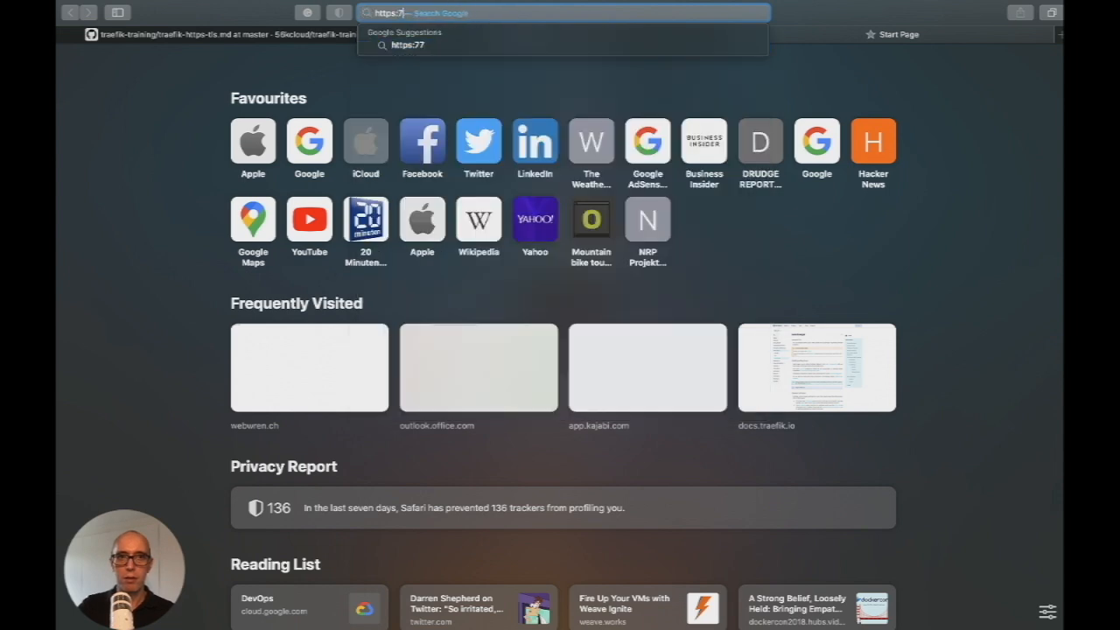
text(training.56k.cloud)
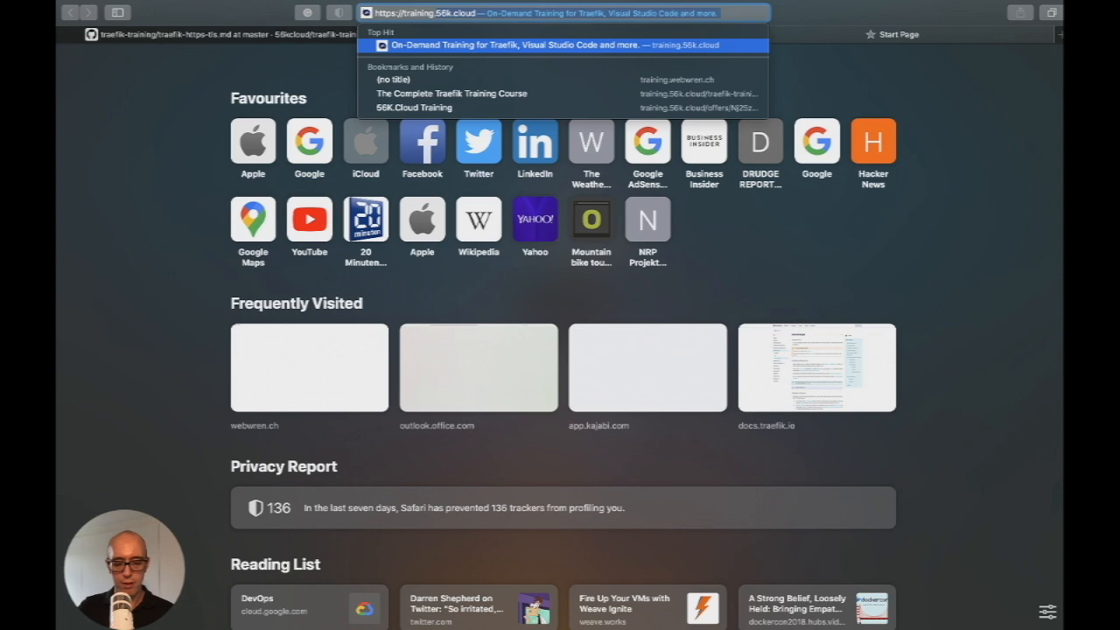
text(https://training.webwren.ch)
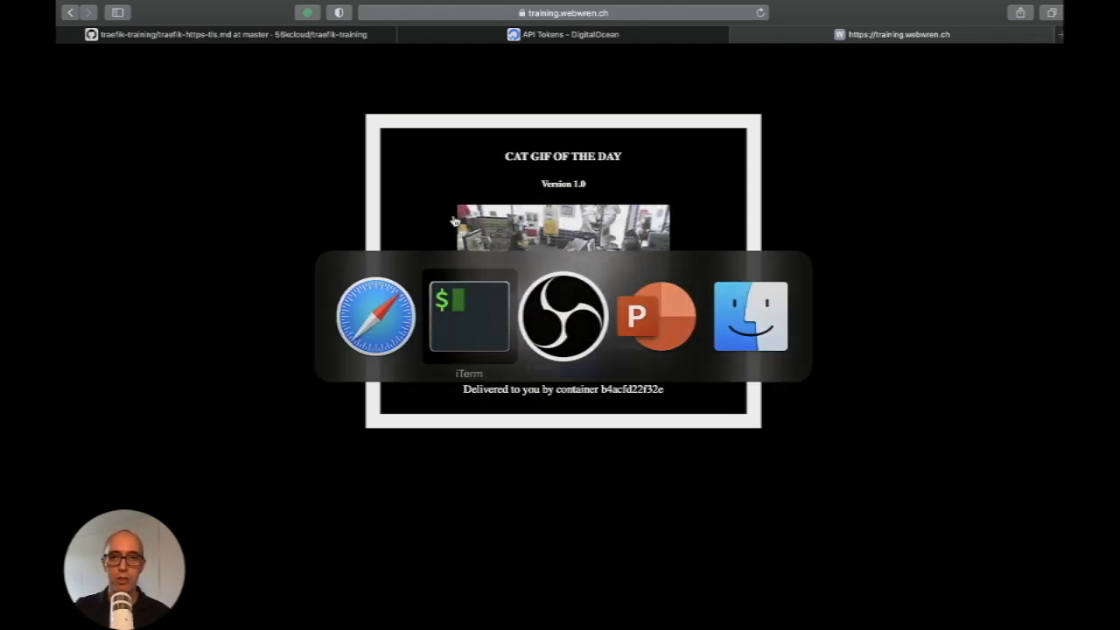
- Change the catapp Host rule in docker-compose.dns.yml to dnslab.webwren.ch and save
click(469, 315)
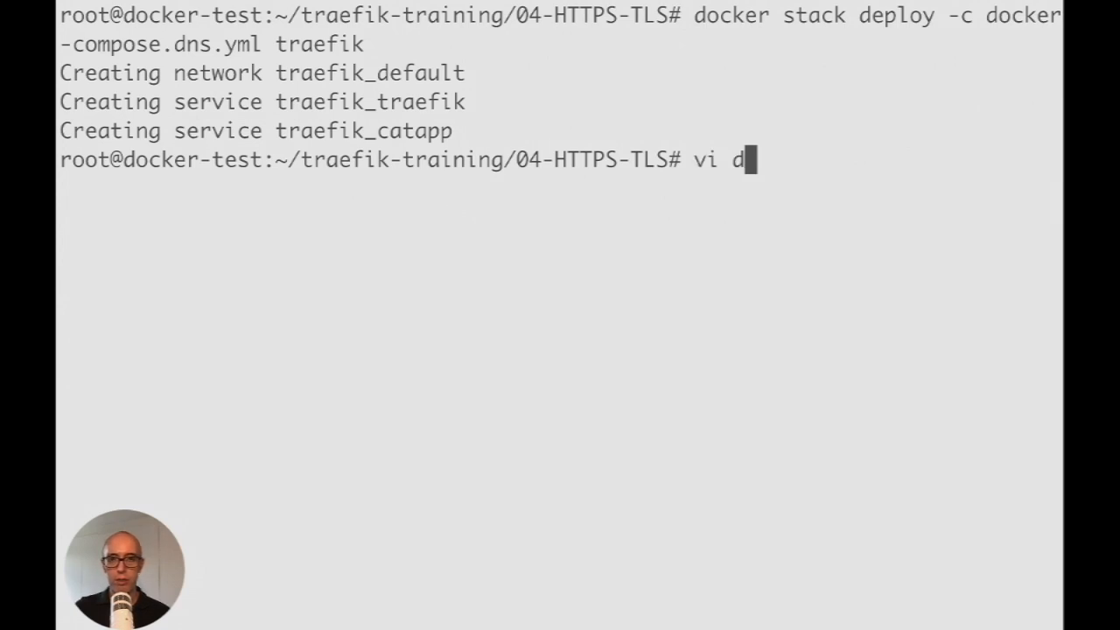
text(ocker-compose.d)
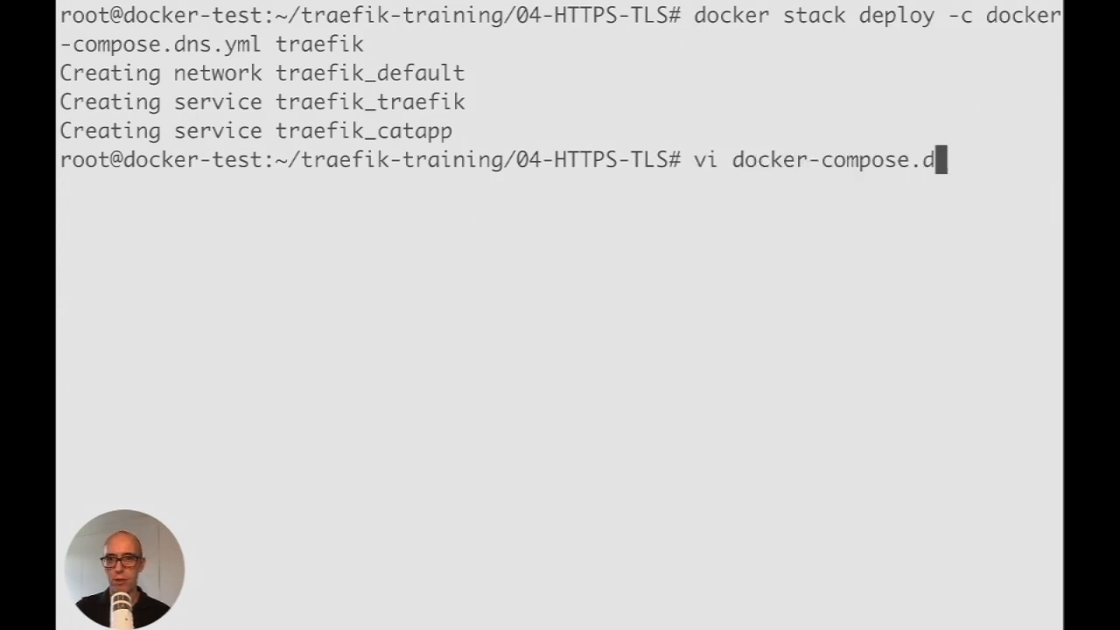
key(Return)
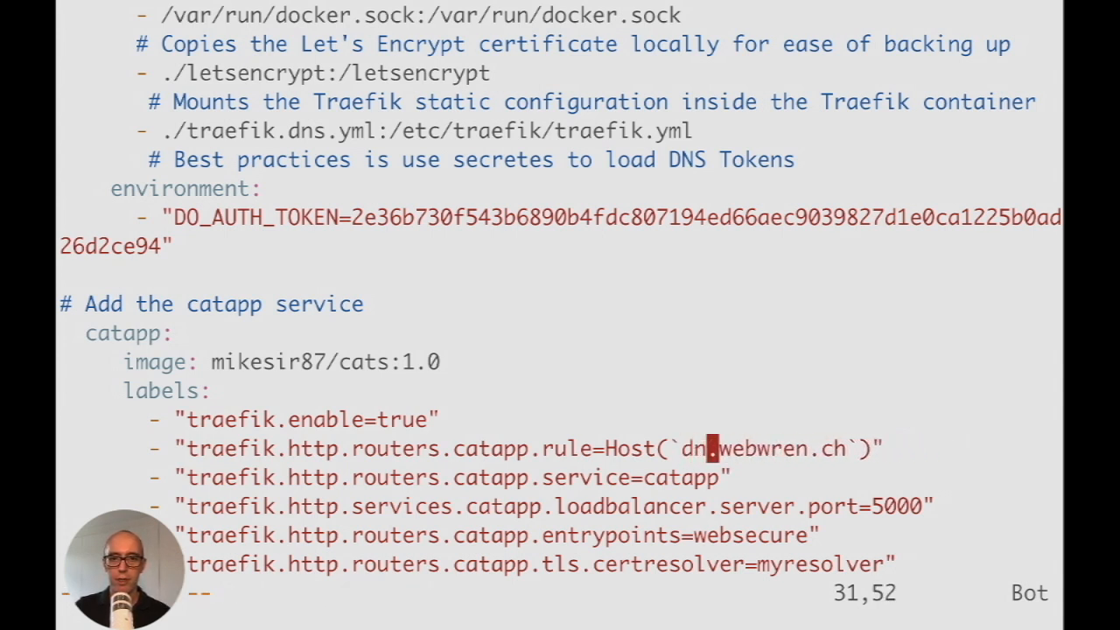
text(slab)
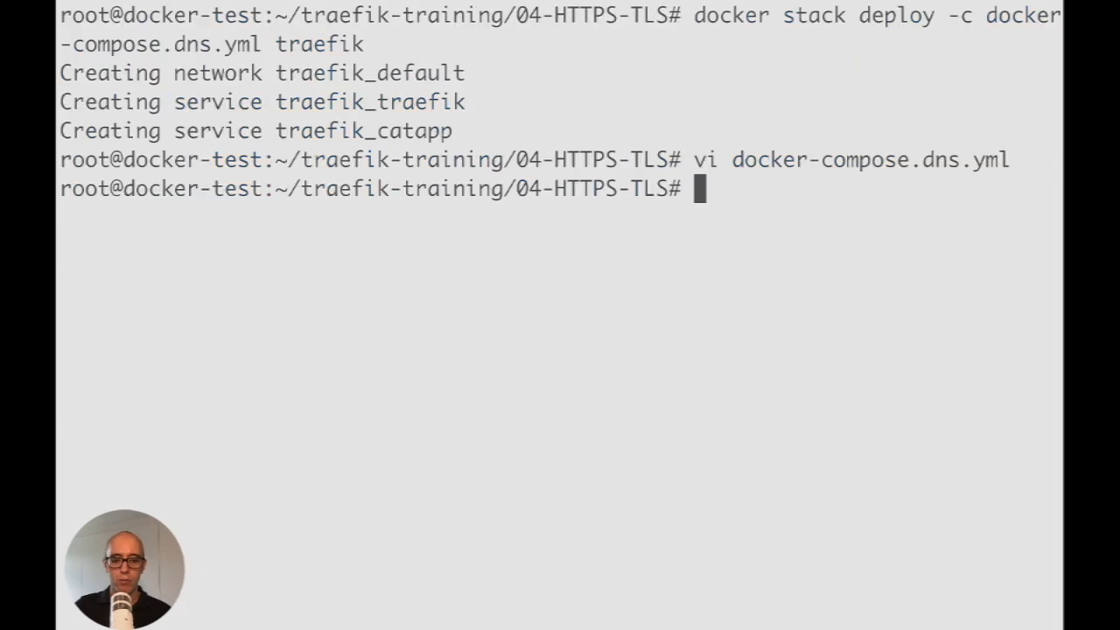
- Rerun the stack deploy, then view docker service logs traefik_traefik showing the ACME provider starting
key(ctrl+r)
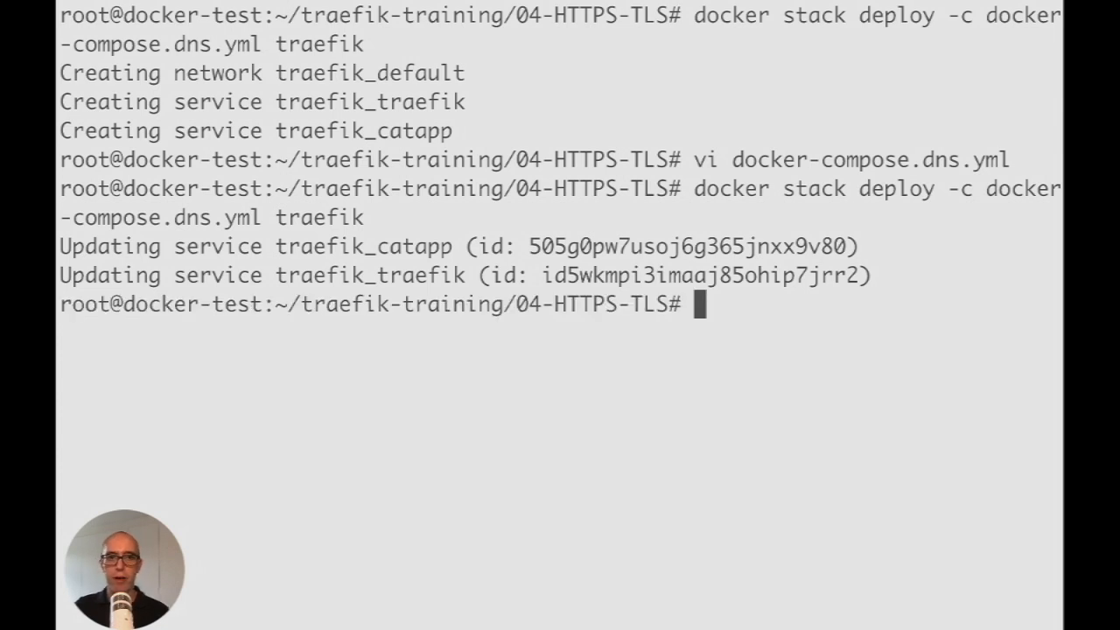
text(docker s)
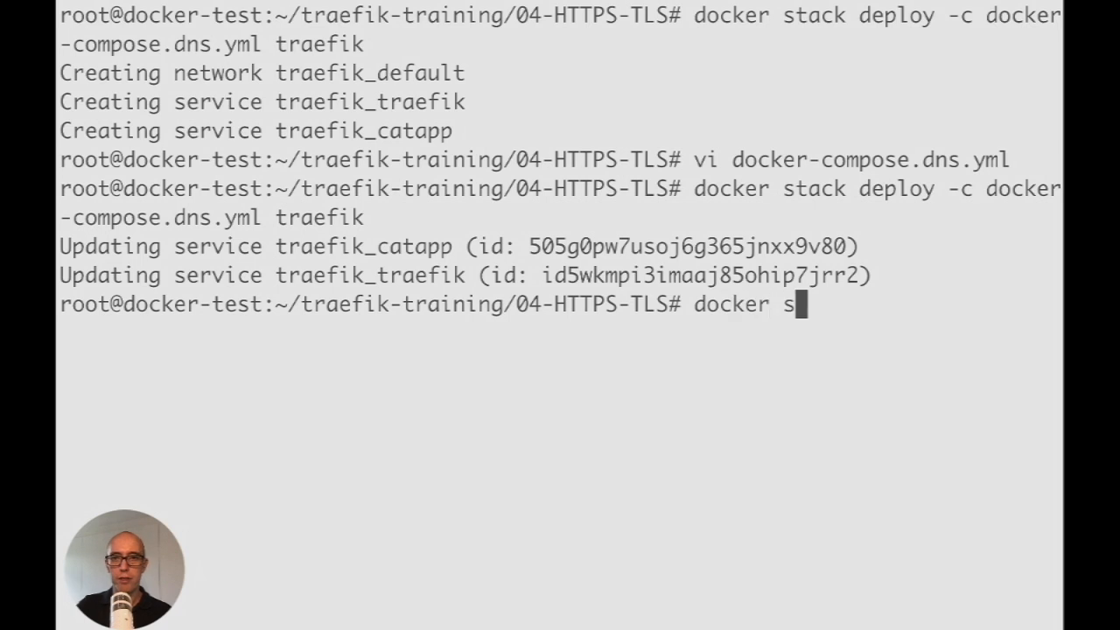
text(ervice logs)
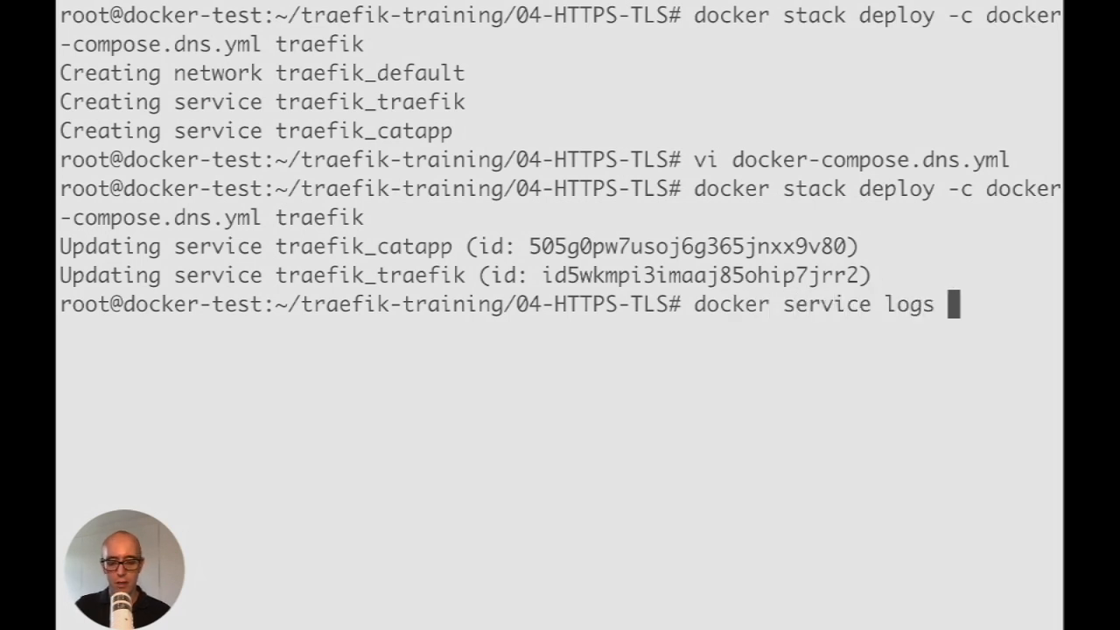
text(traefik_t)
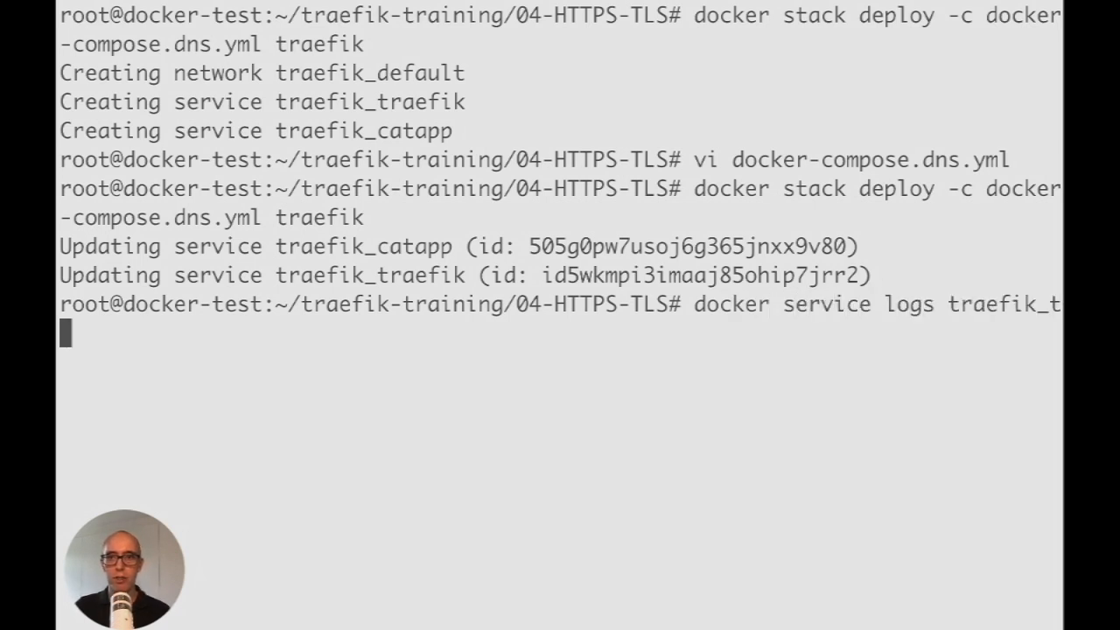
key(Return)
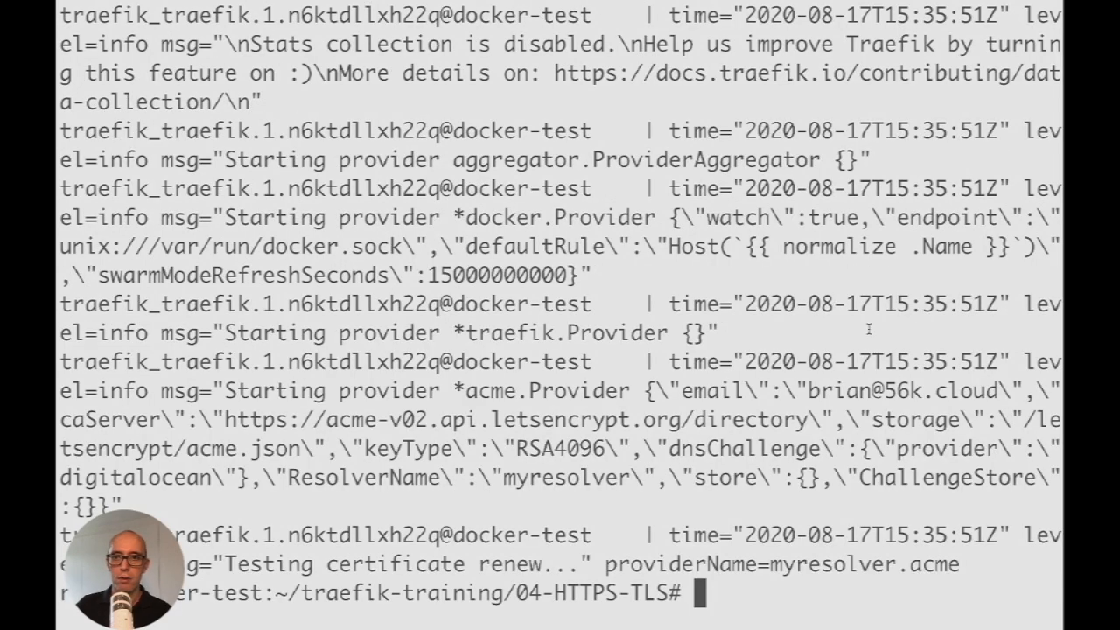
mouse_move(388, 343)
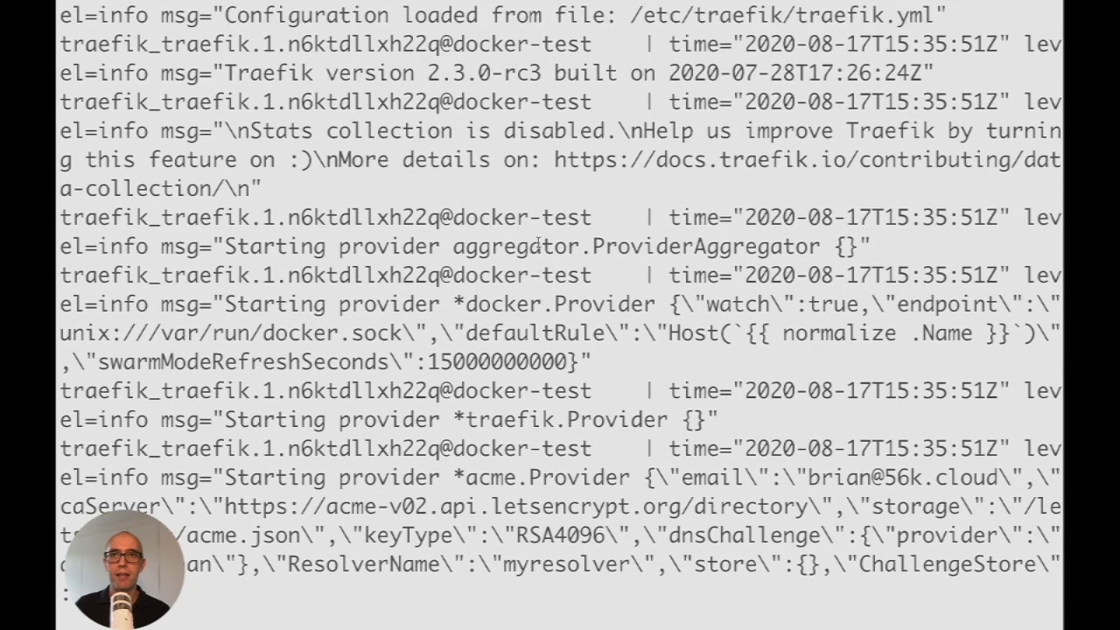
scroll(down, 3)
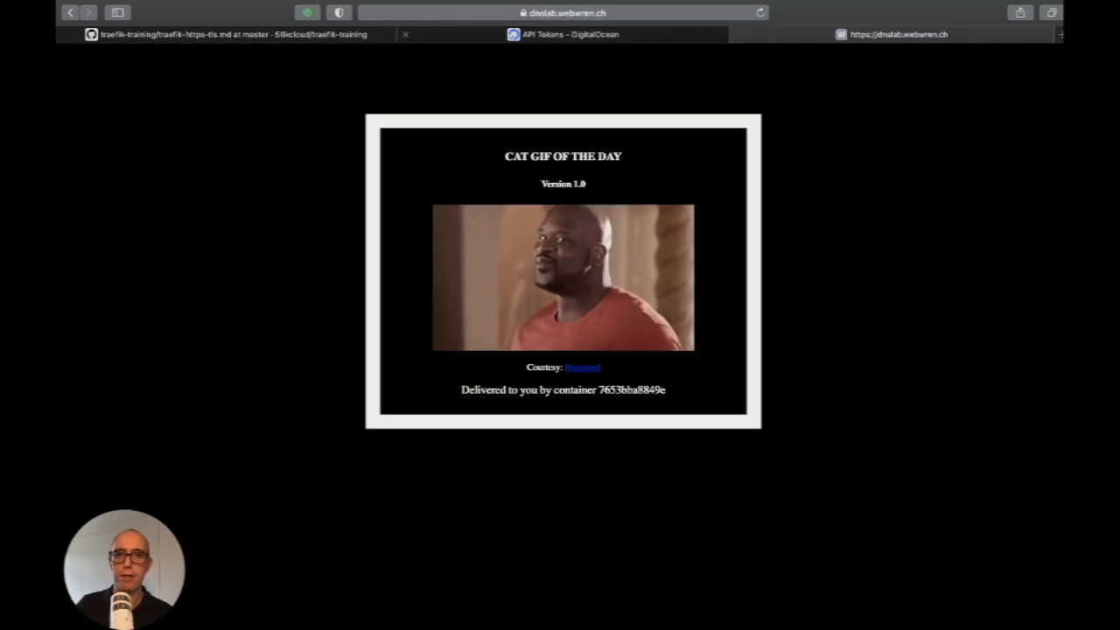
mouse_move(381, 255)
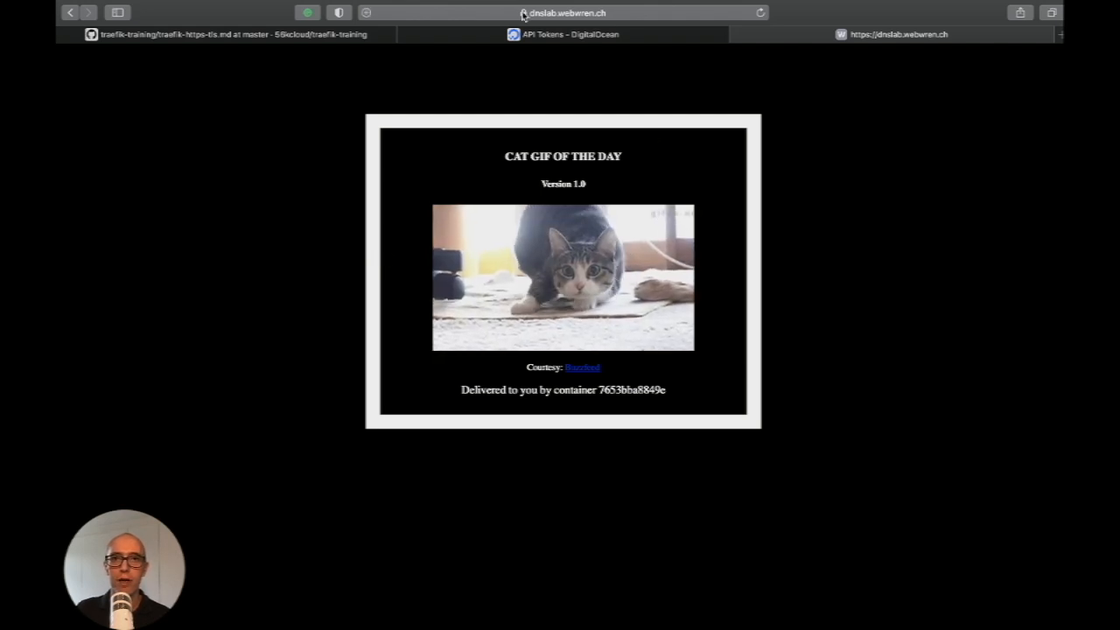
- Inspect the dnslab.webwren.ch entry in the site's Let's Encrypt certificate chain from the padlock
click(521, 12)
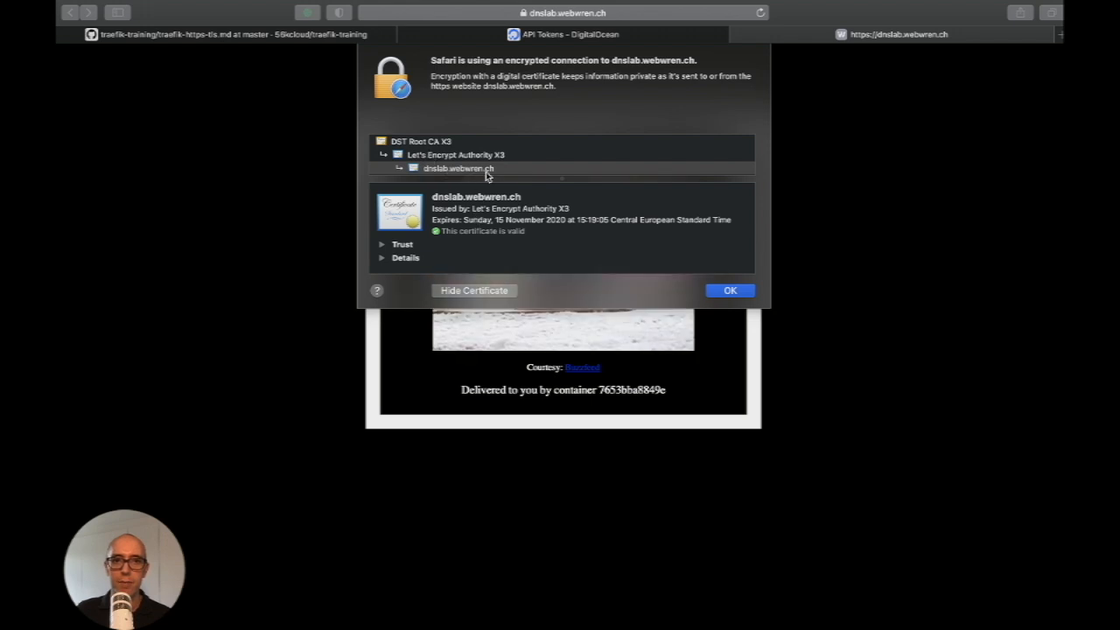
click(730, 291)
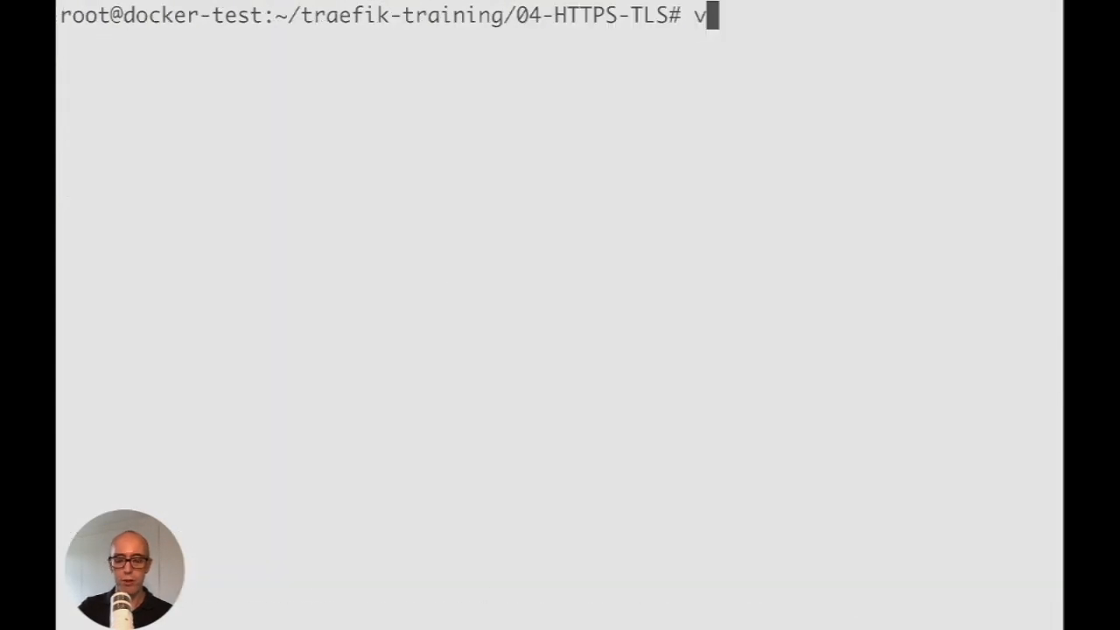
text(i docker-compose.dns.yml)
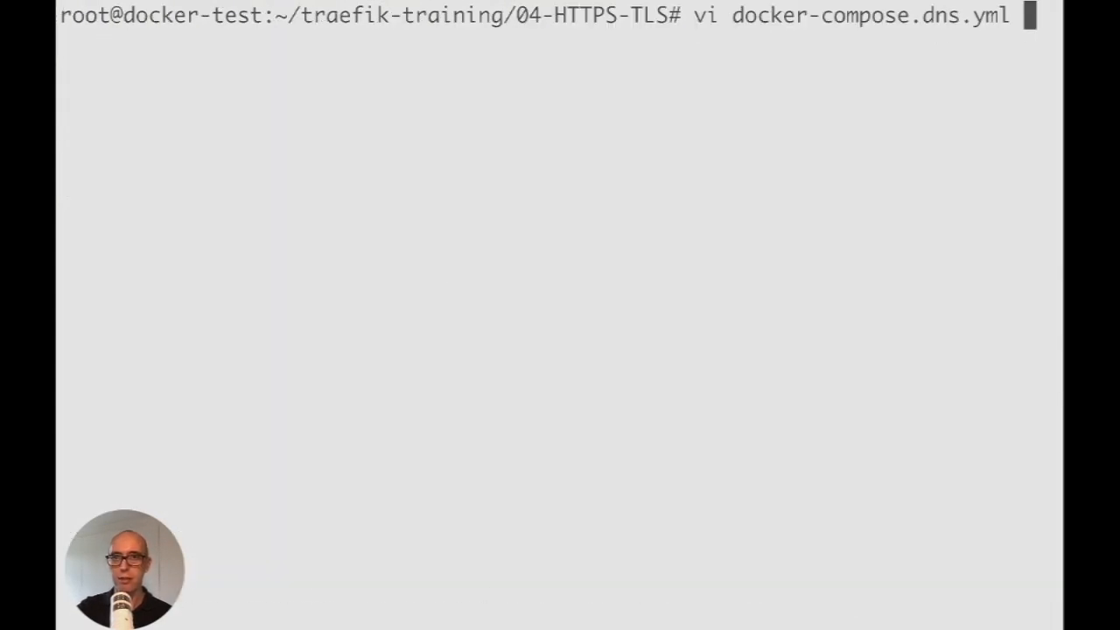
key(Return)
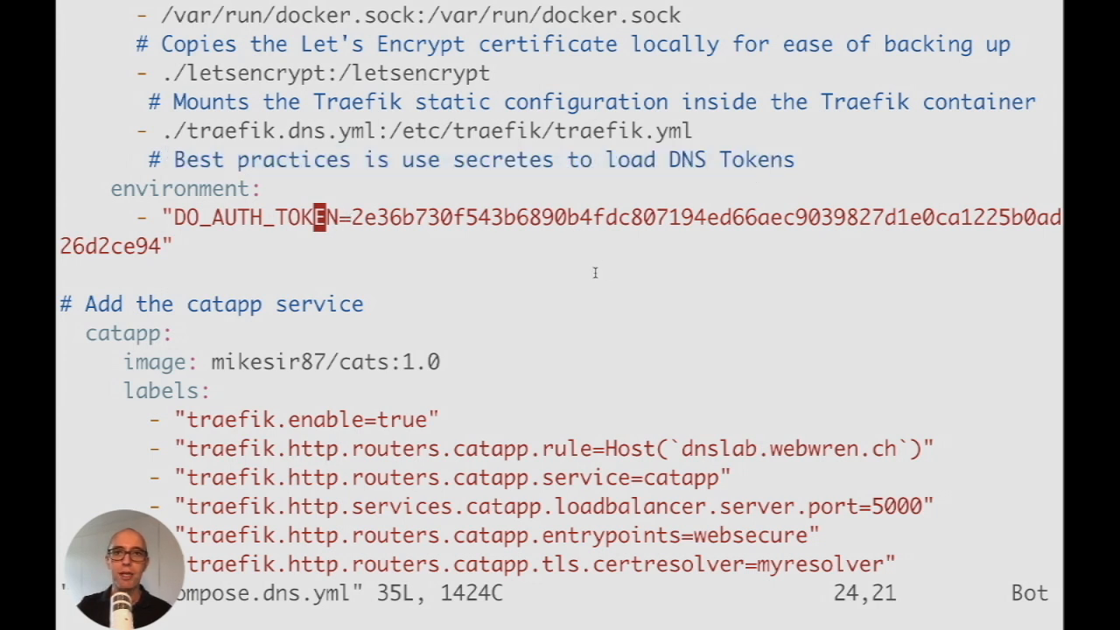
mouse_move(564, 249)
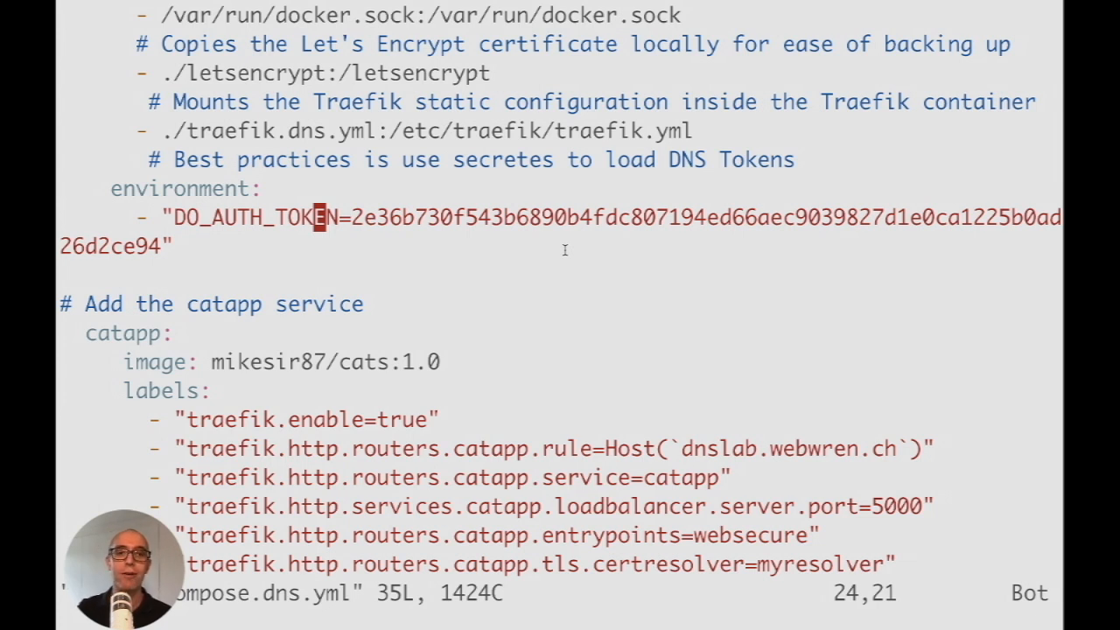
mouse_move(592, 263)
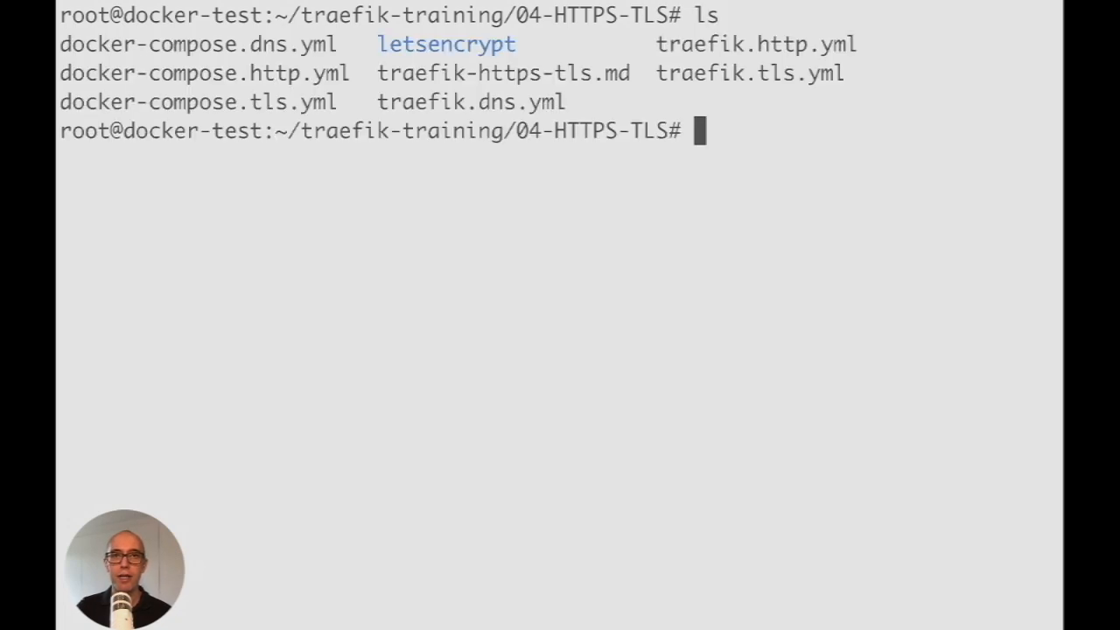
mouse_move(379, 42)
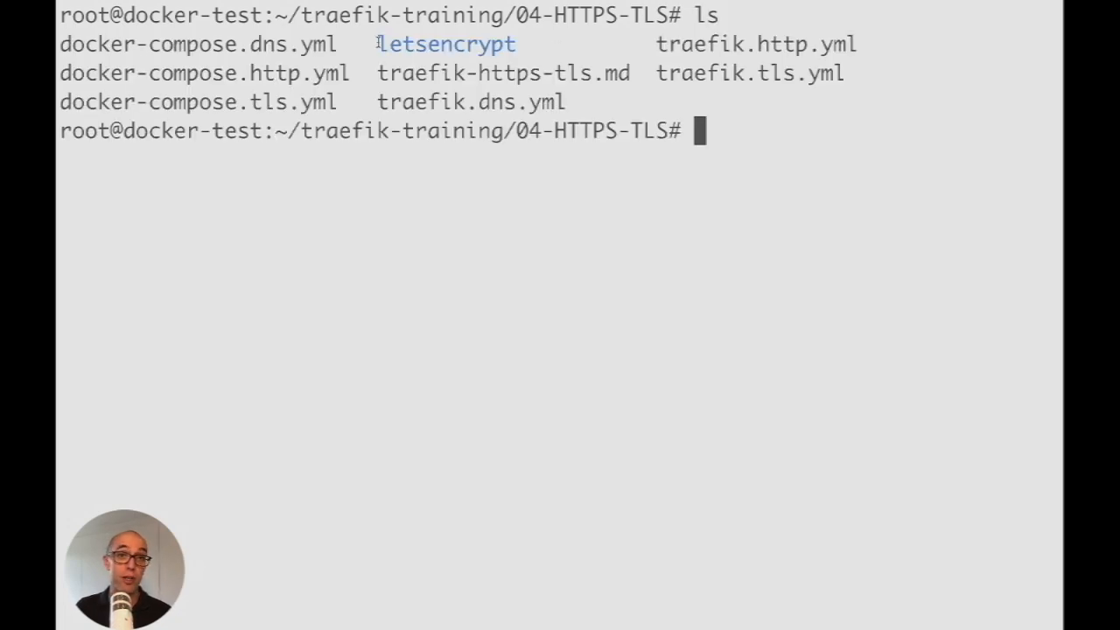
- Change into the letsencrypt folder and run cat acme.json to print the stored certificate data
text(cd letsencrypt/)
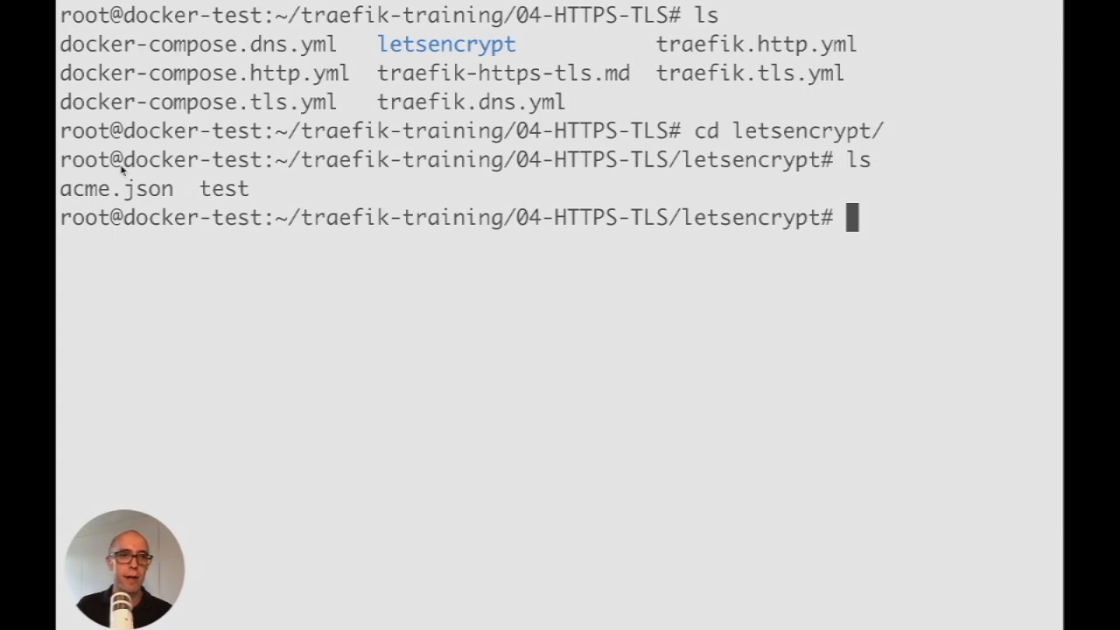
double_click(115, 189)
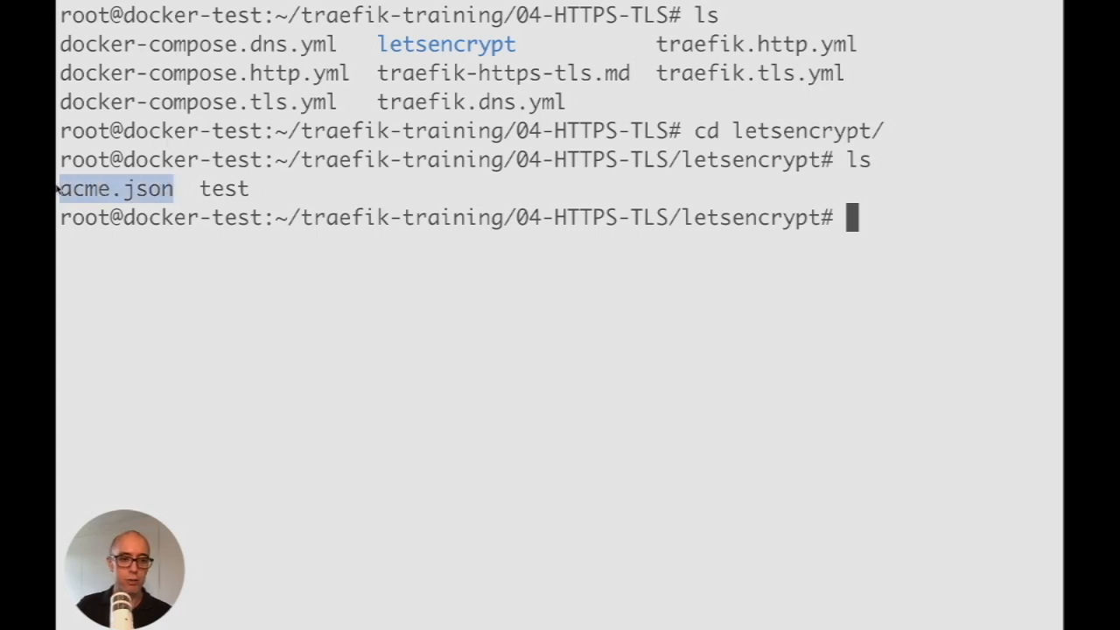
text(cat acme.json)
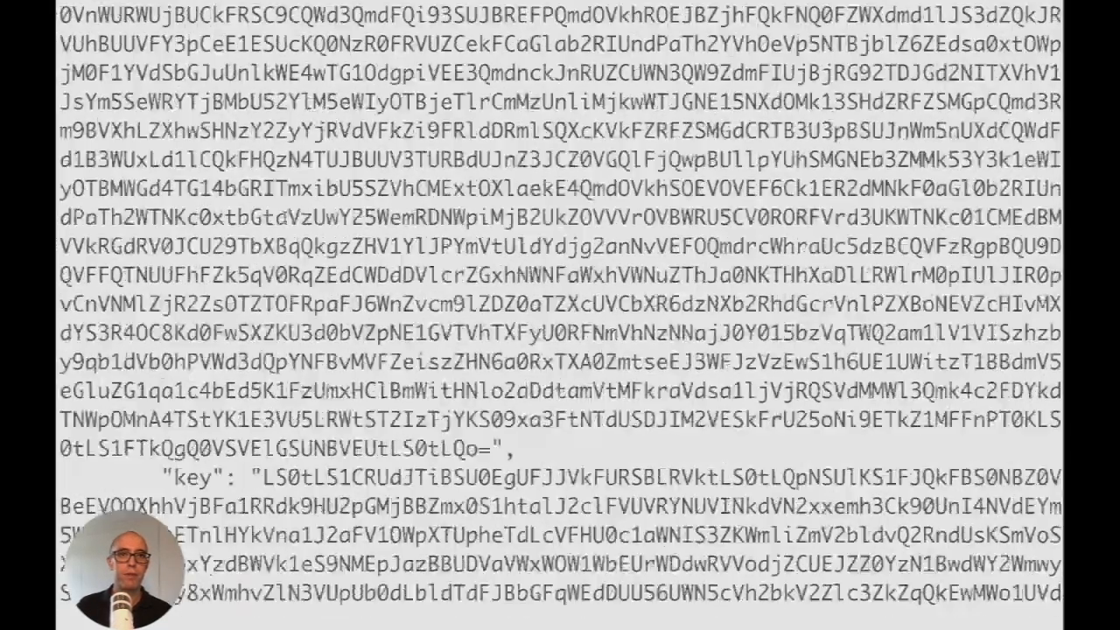
- Scroll through the acme.json output past the dnslab.webwren.ch certificate entry to its end
scroll(down, 3)
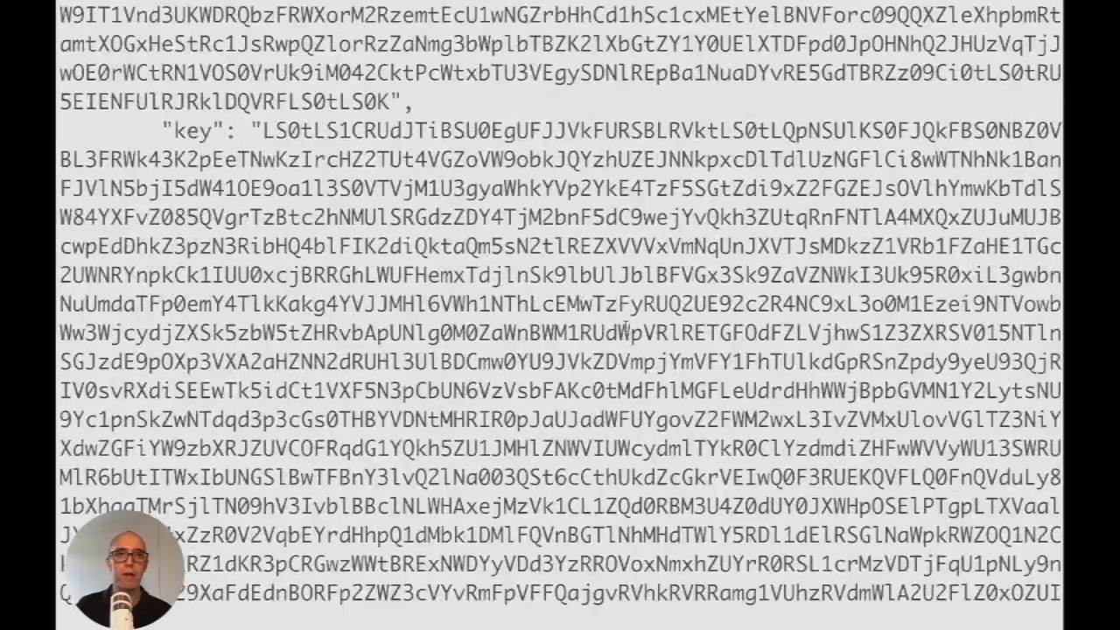
scroll(down, 3)
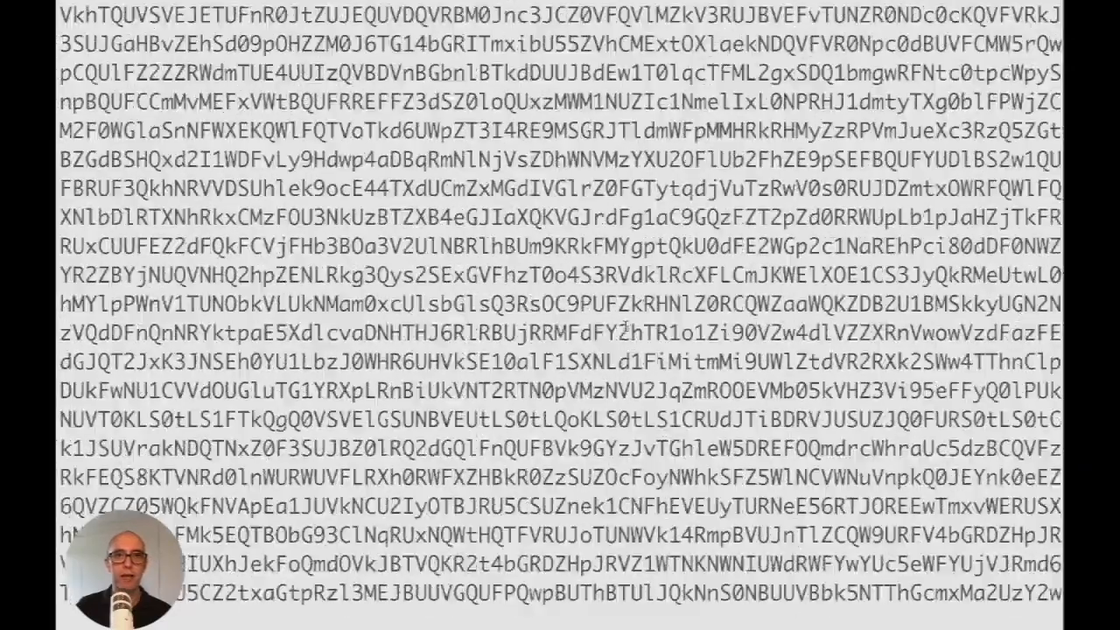
scroll(up, 3)
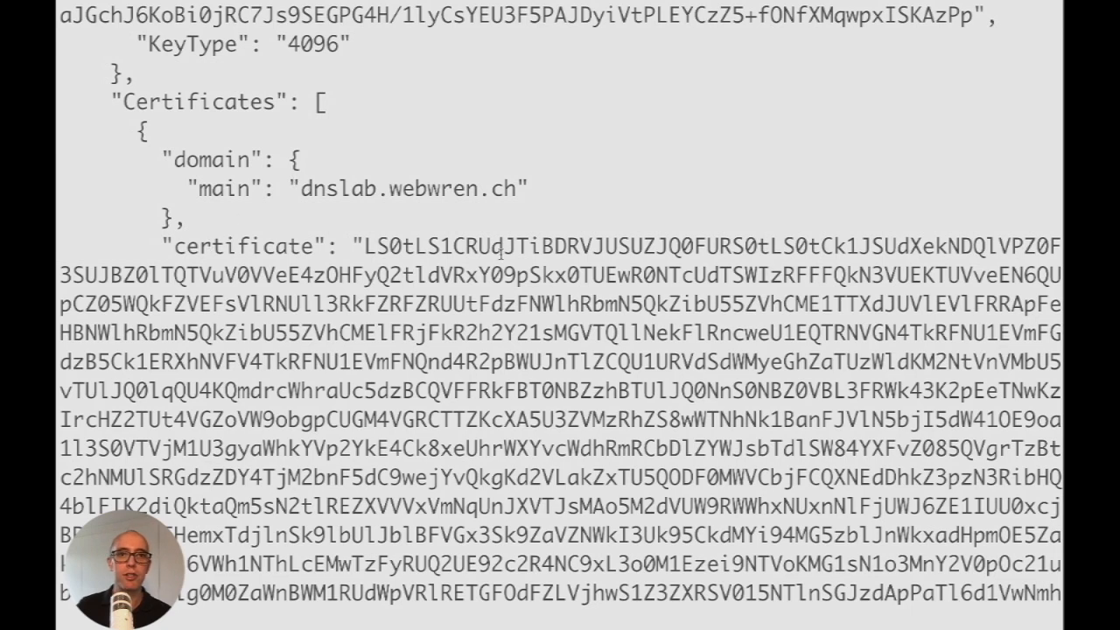
scroll(down, 3)
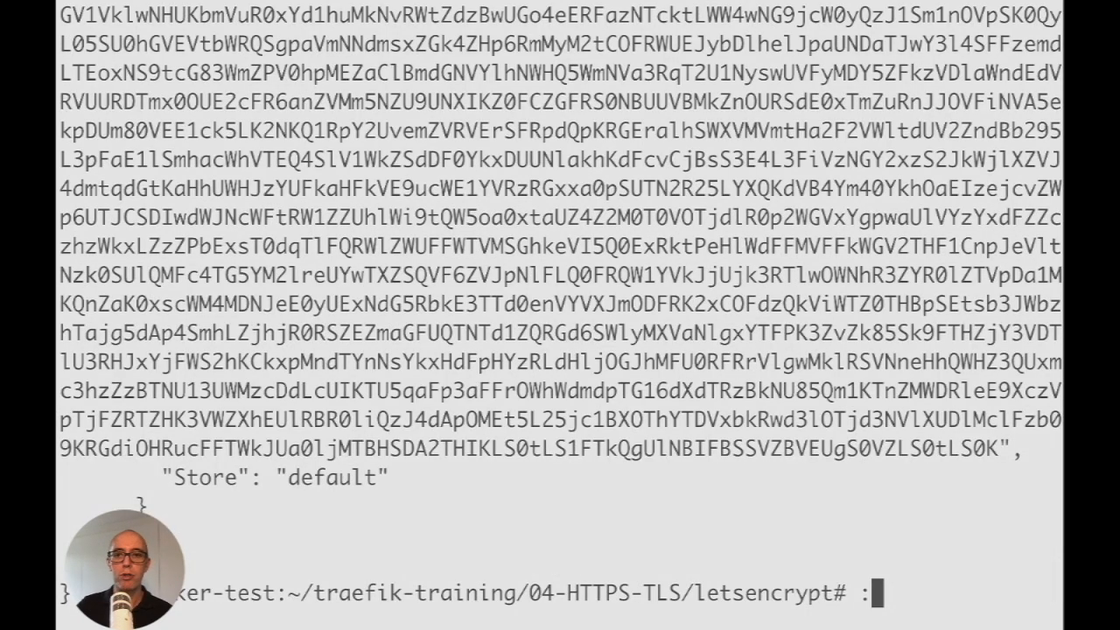